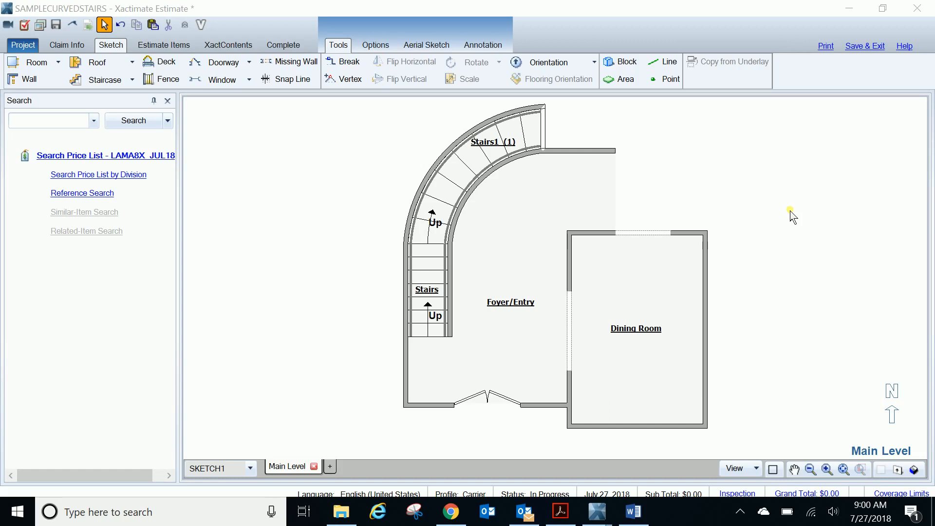
mouse_move(824, 343)
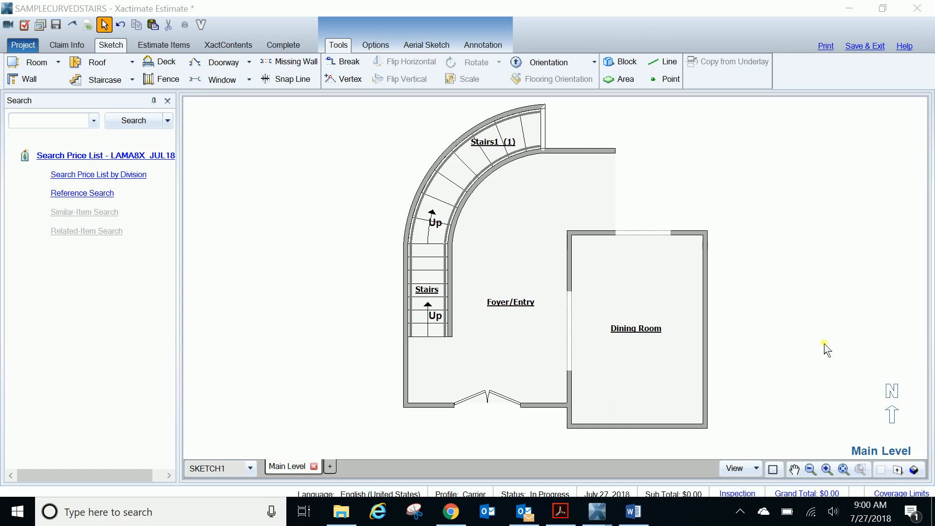
mouse_move(748, 332)
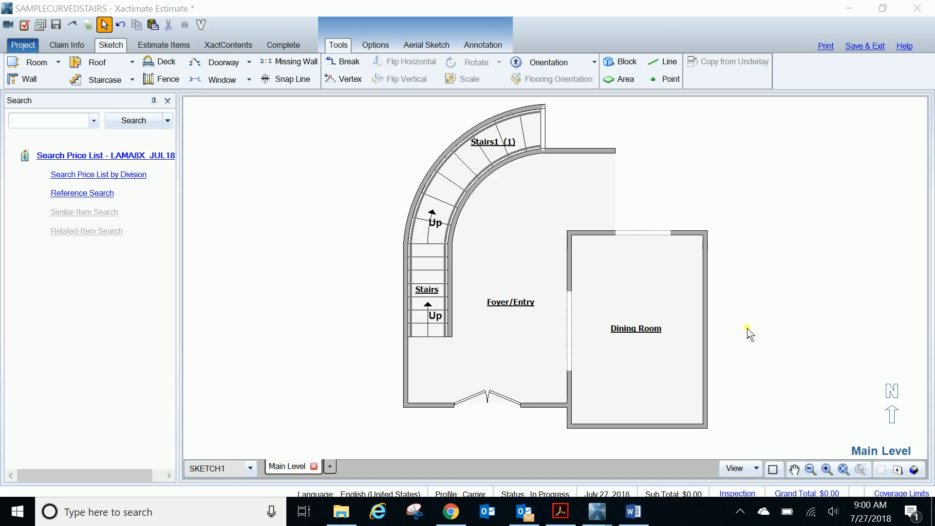
mouse_move(750, 368)
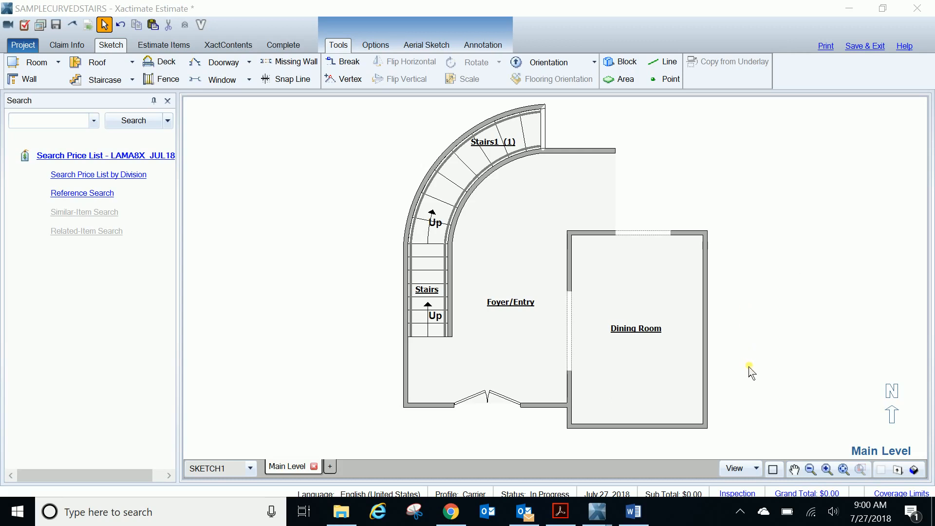
mouse_move(770, 466)
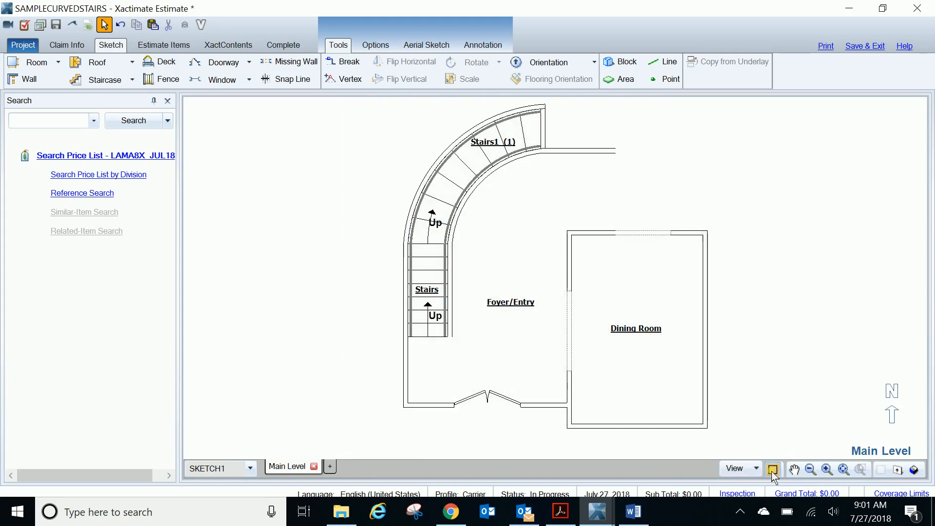
mouse_move(772, 469)
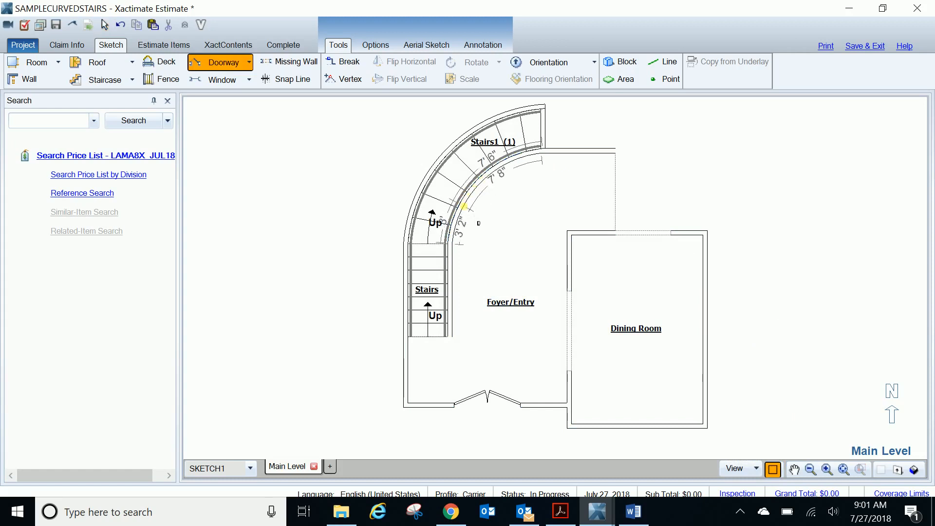
Start a short 2'6" wall on the inner arc of the curved stairs
left_click(462, 207)
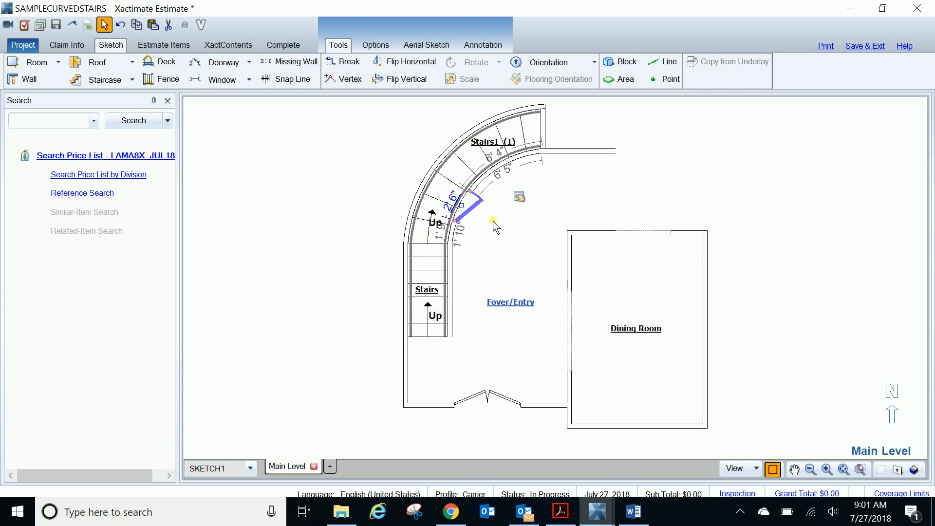
mouse_move(484, 225)
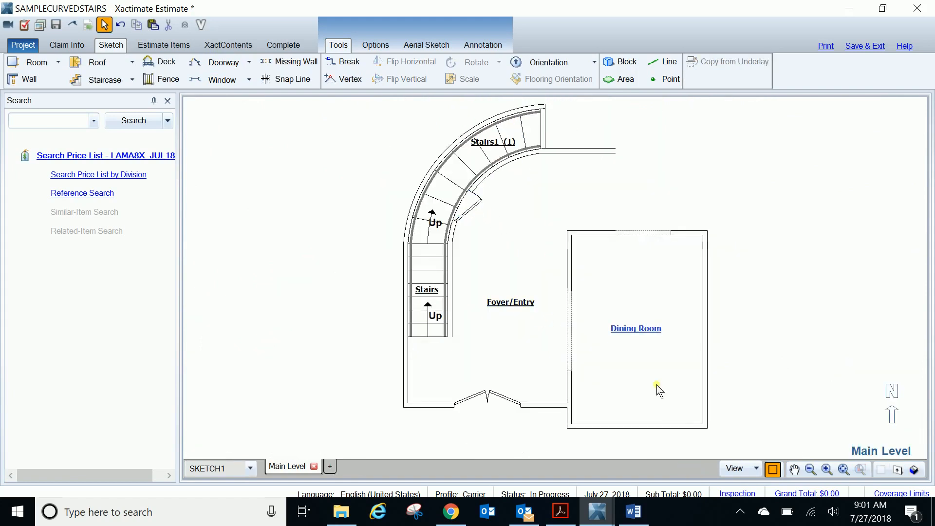
left_click(656, 385)
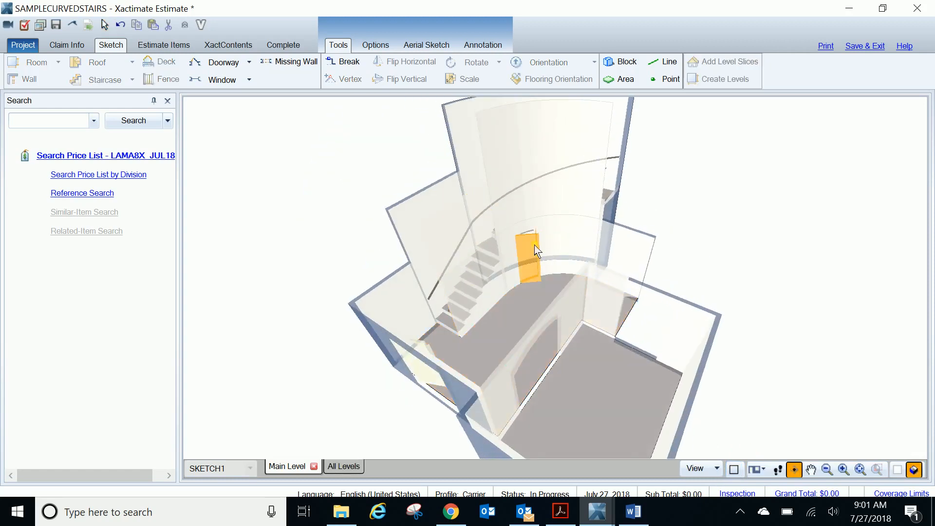
left_click_drag(534, 249, 653, 269)
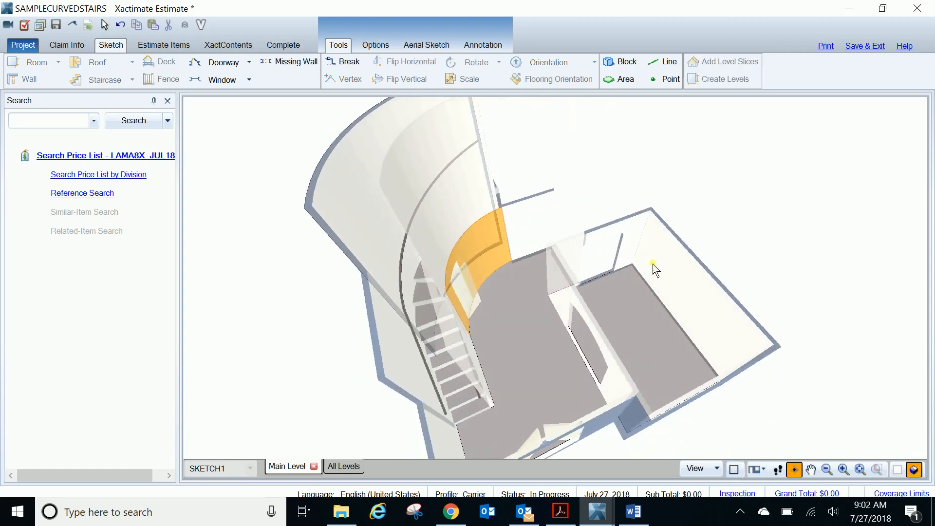
left_click_drag(654, 269, 620, 258)
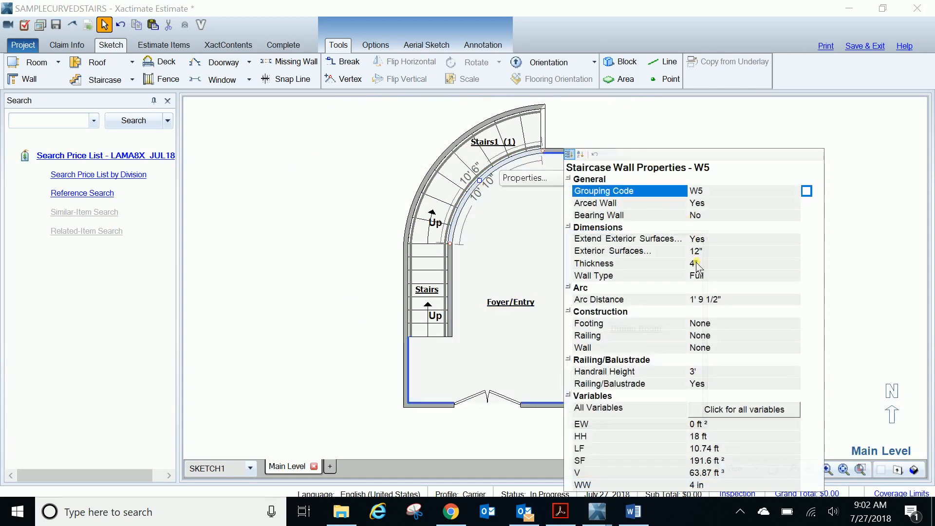
Check staircase wall W5's properties, including its 4 in thickness and arc distance, then close them
left_click(618, 275)
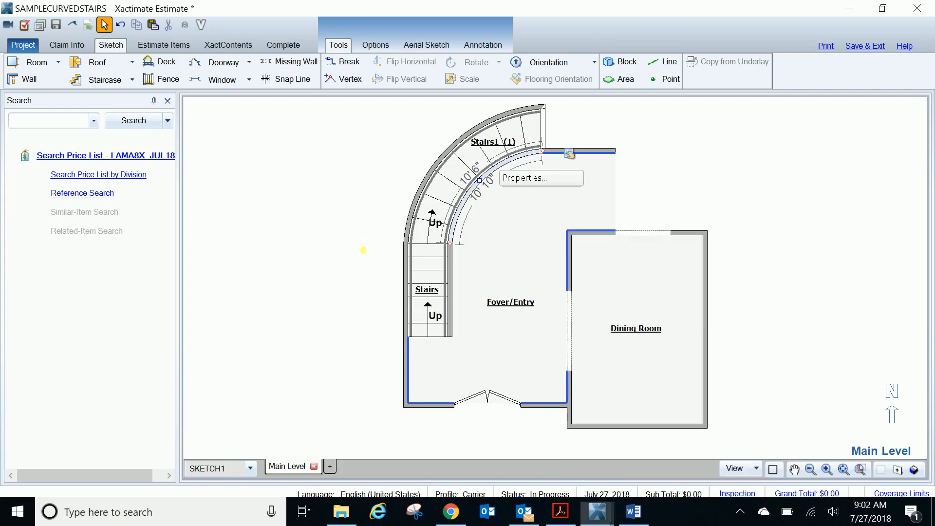
left_click(511, 302)
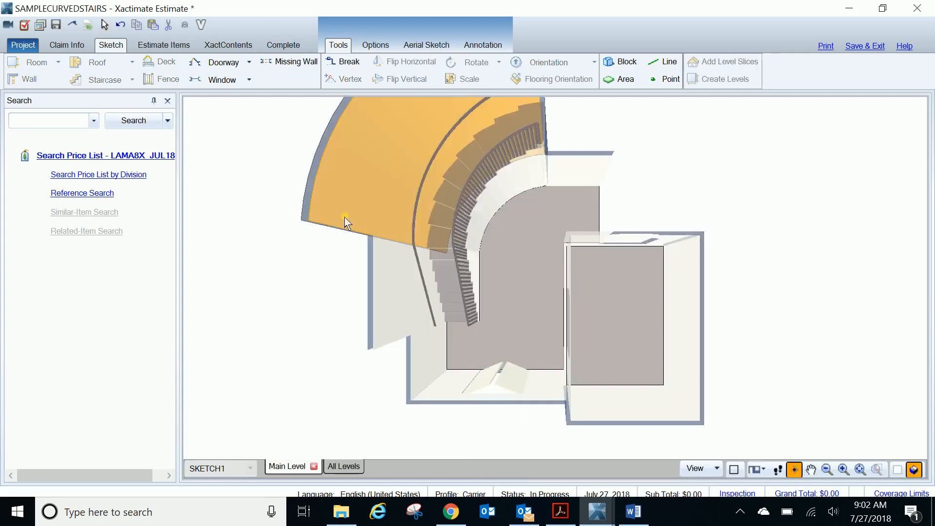
Orbit the 3D model to inspect beneath and around the curved staircase
left_click_drag(348, 223, 571, 252)
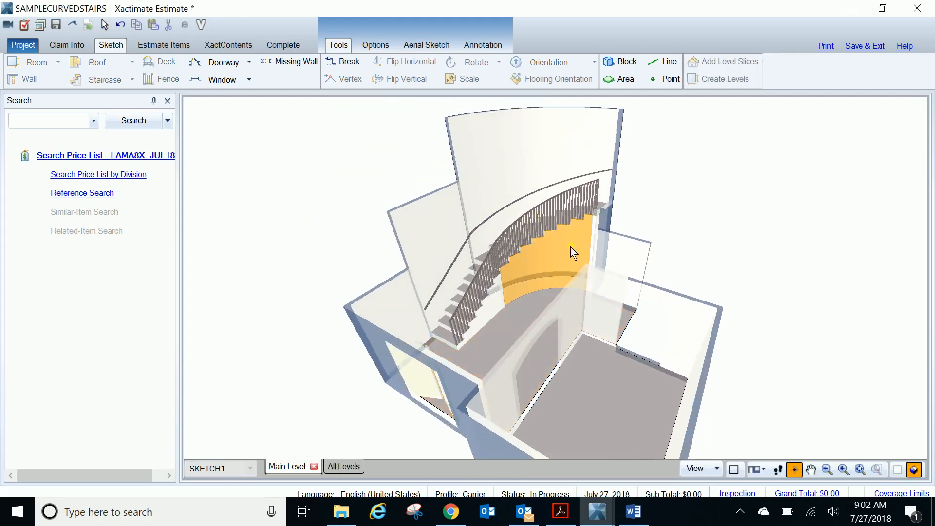
left_click_drag(572, 251, 498, 298)
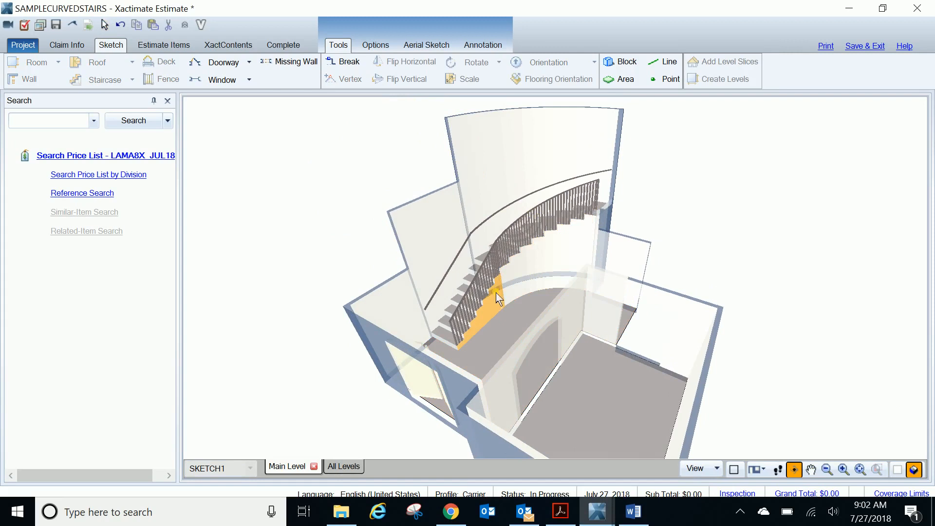
mouse_move(494, 304)
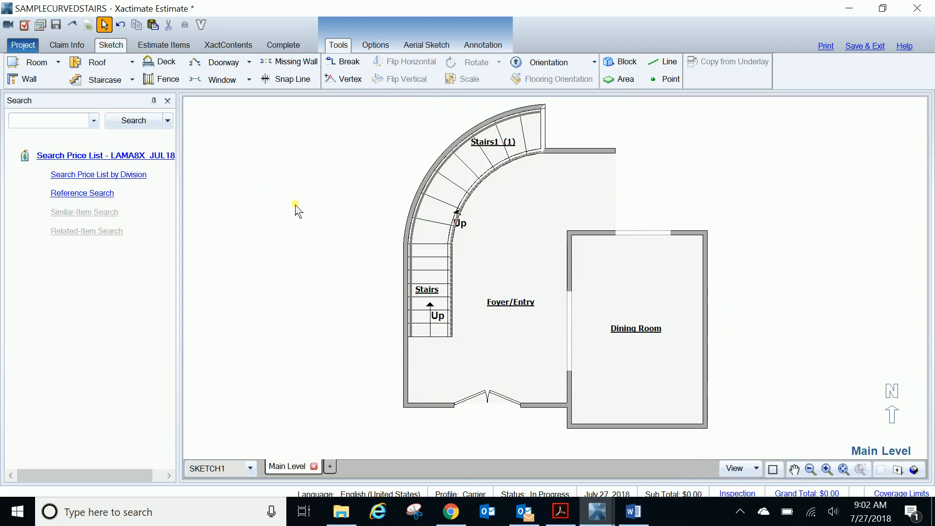
Draw angled walls off the curved stairs' inner arc to enclose the space beneath
left_click(223, 62)
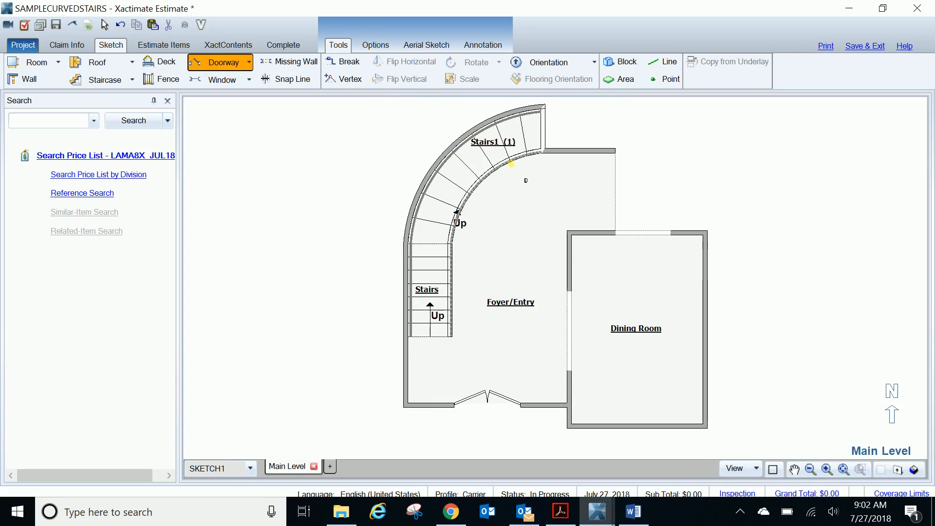
left_click(641, 329)
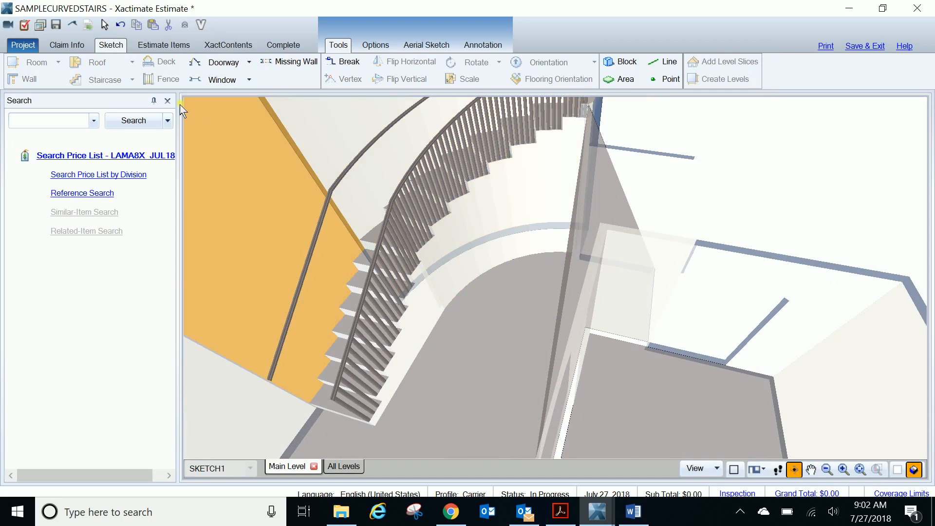
left_click(223, 62)
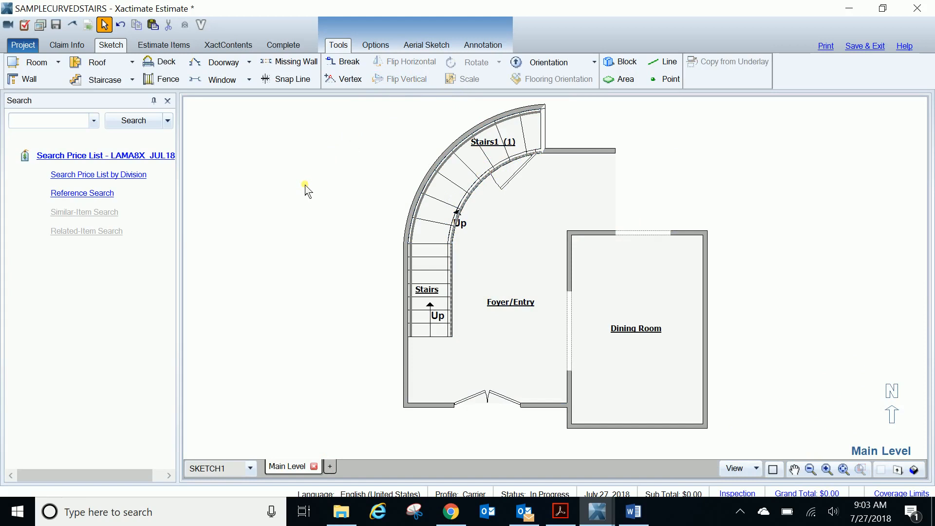
mouse_move(288, 228)
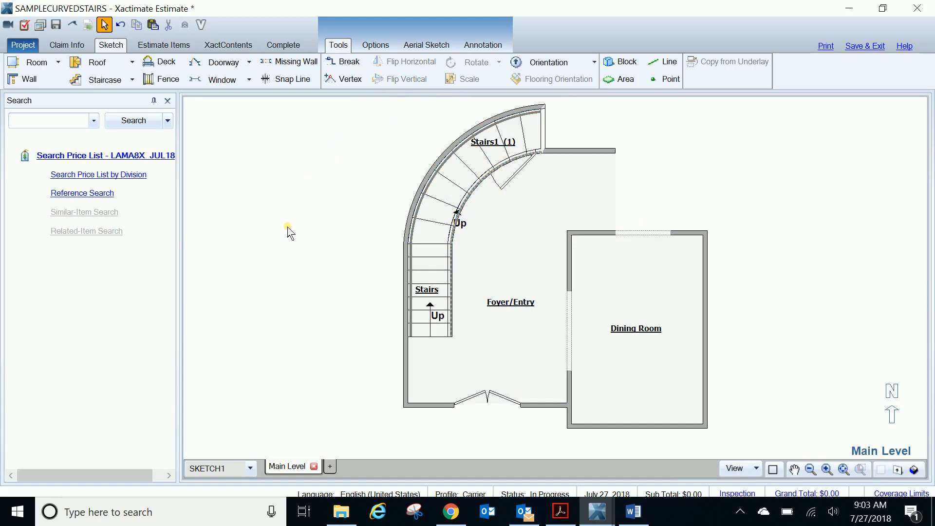
left_click(443, 173)
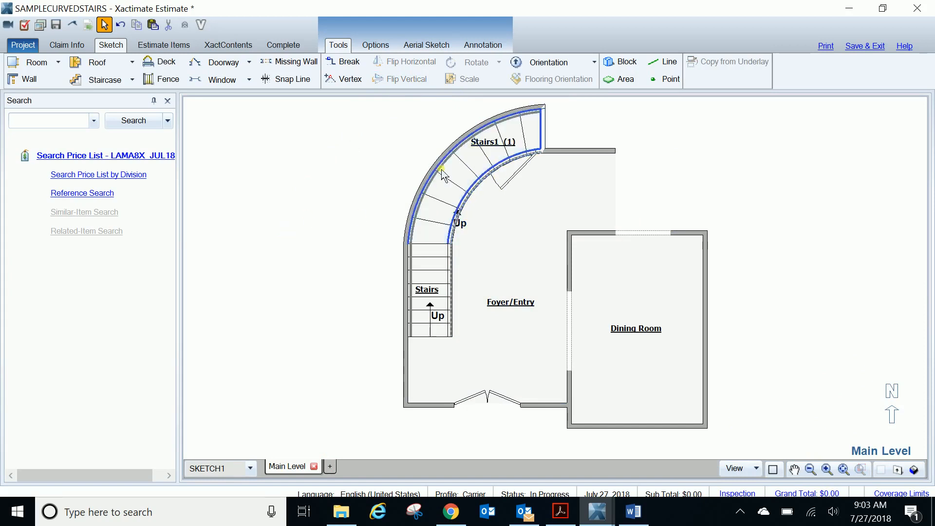
left_click(314, 338)
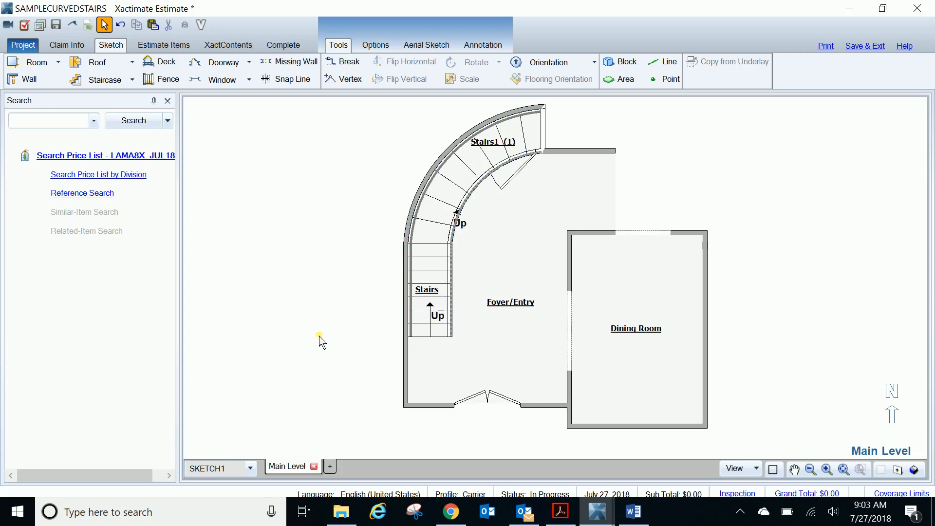
mouse_move(384, 330)
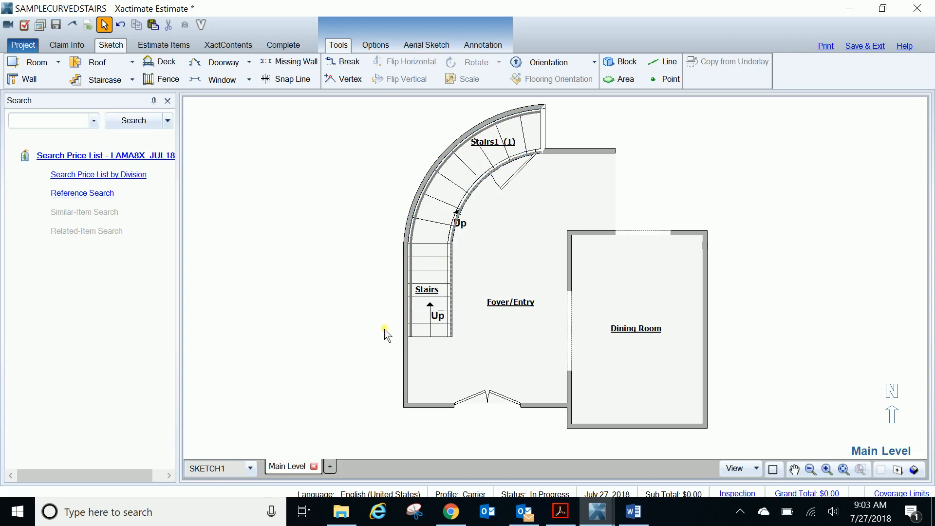
left_click(442, 230)
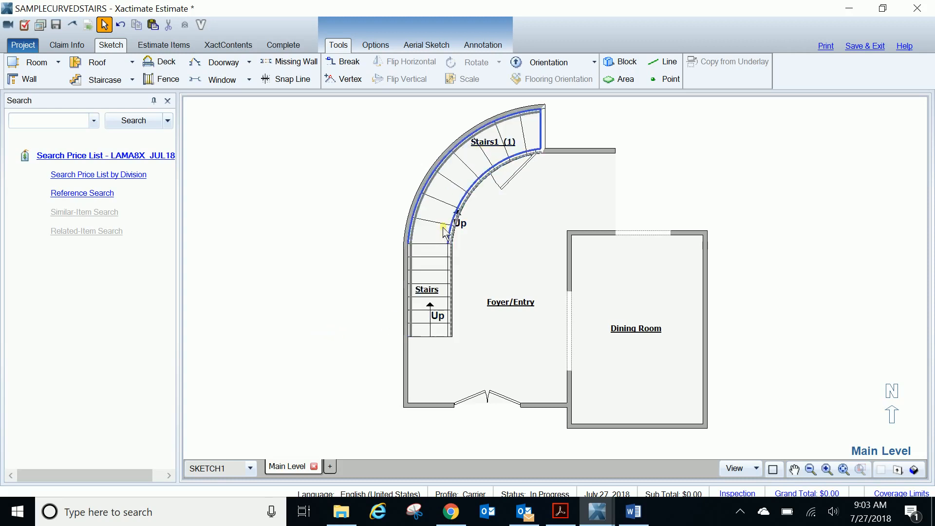
left_click(477, 152)
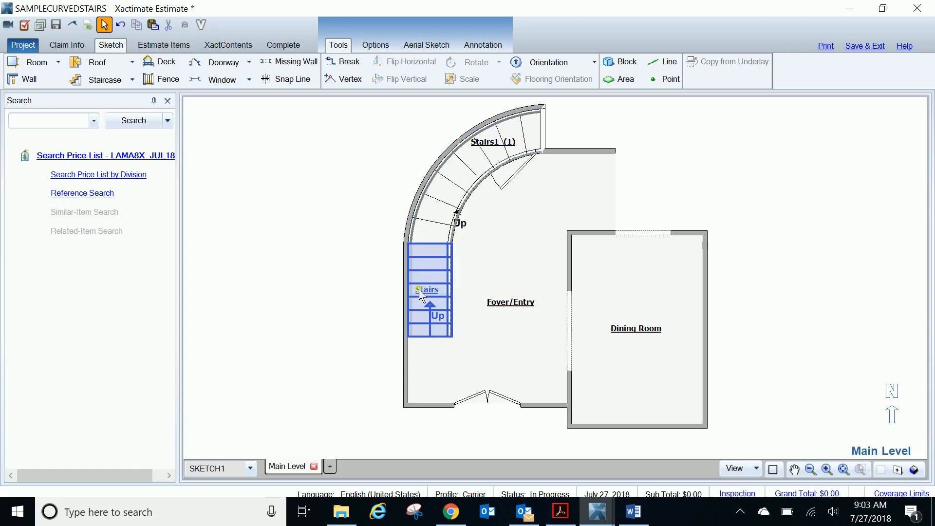
left_click(423, 322)
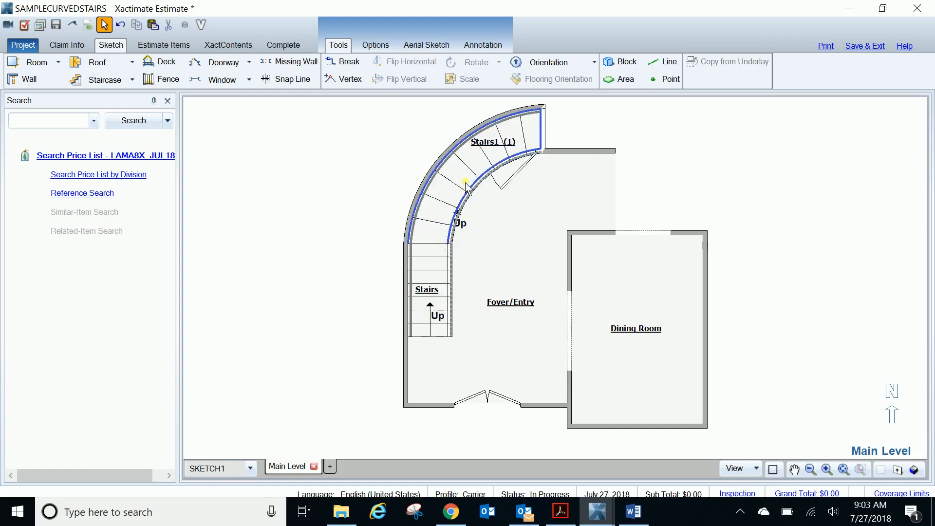
mouse_move(465, 165)
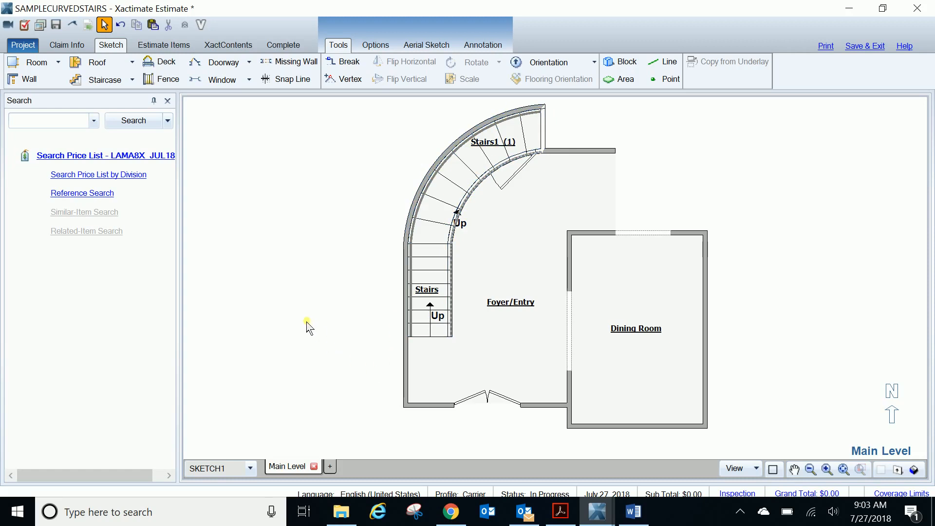
mouse_move(326, 324)
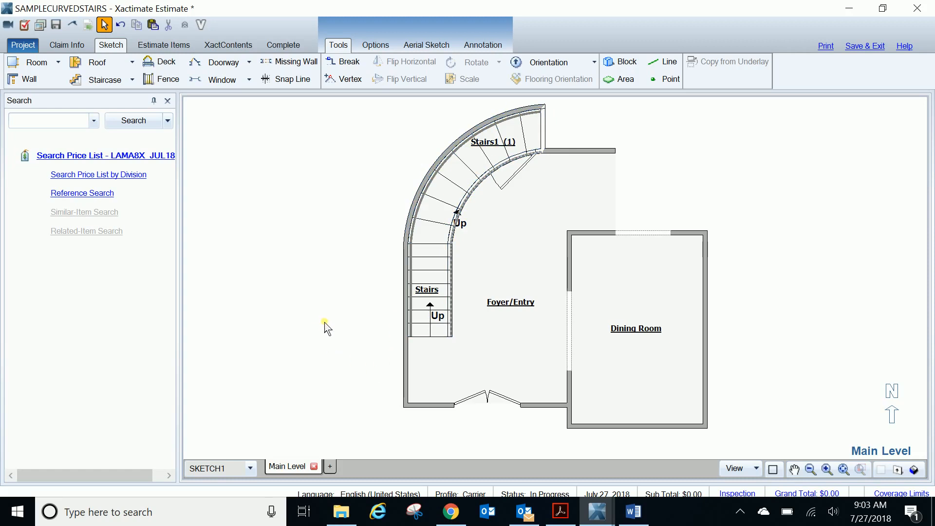
left_click(518, 300)
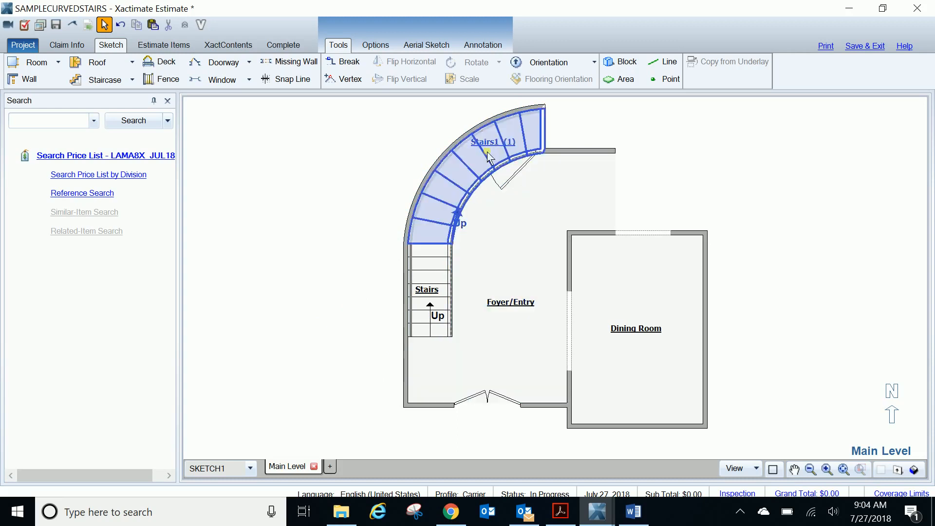
mouse_move(484, 149)
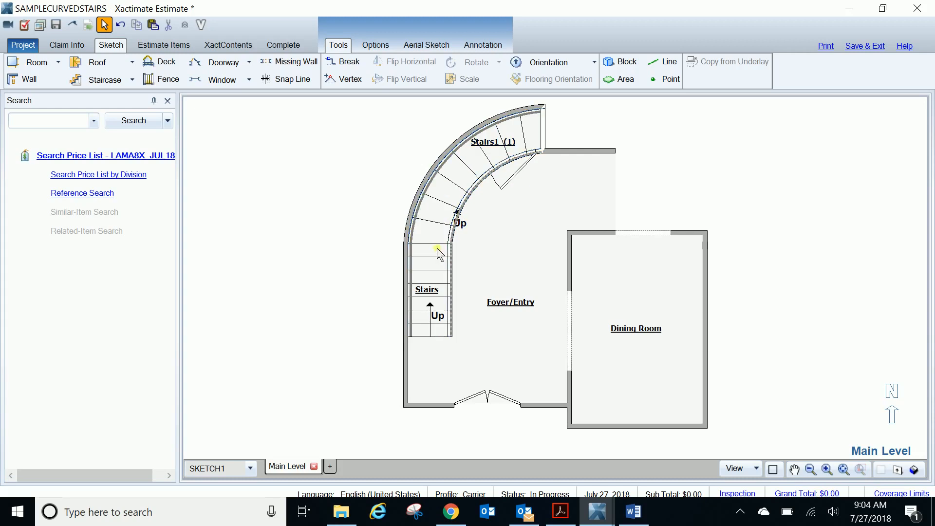
mouse_move(322, 361)
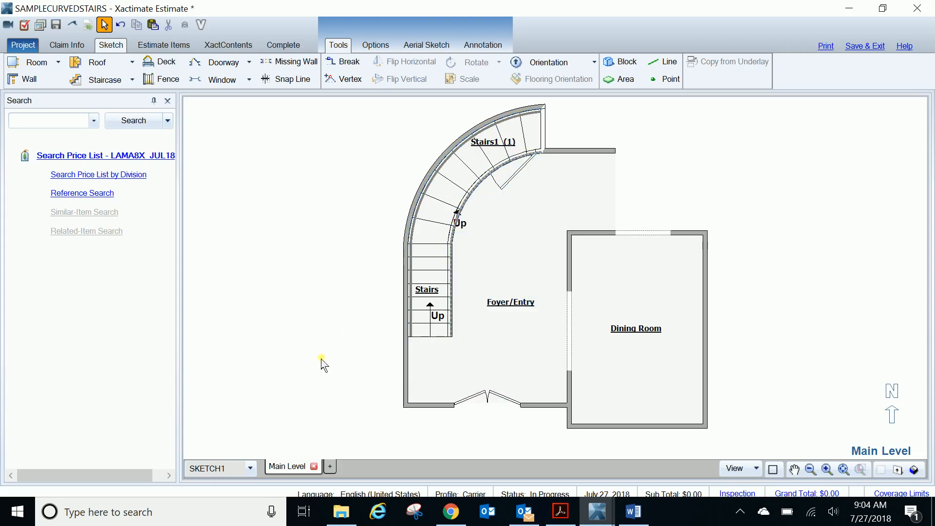
mouse_move(345, 368)
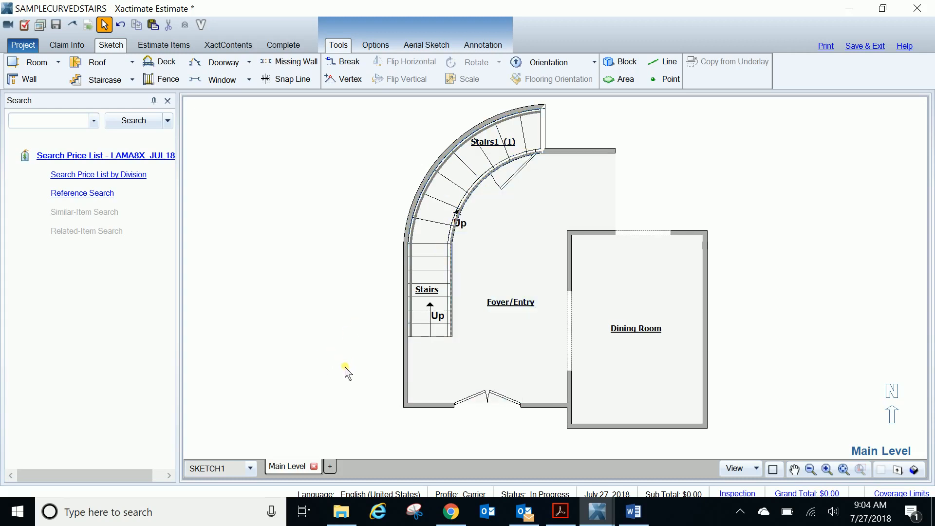
mouse_move(346, 381)
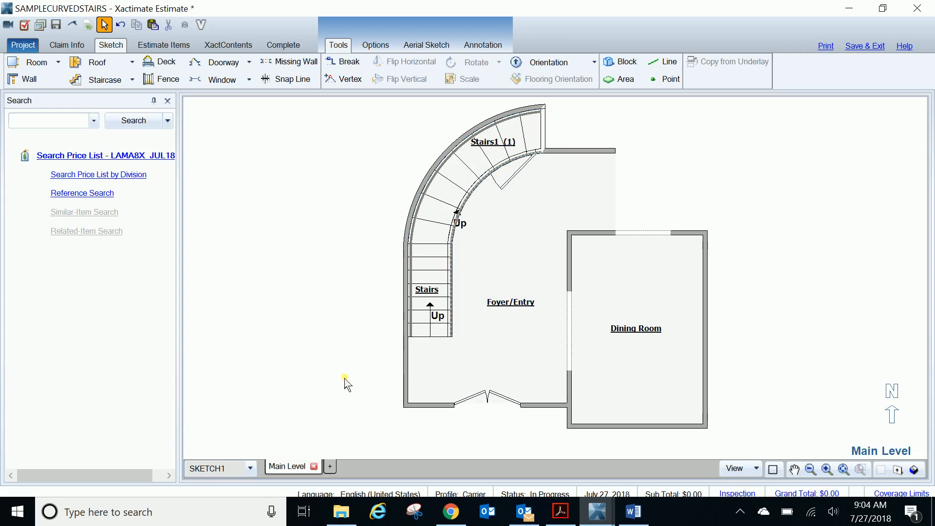
mouse_move(370, 338)
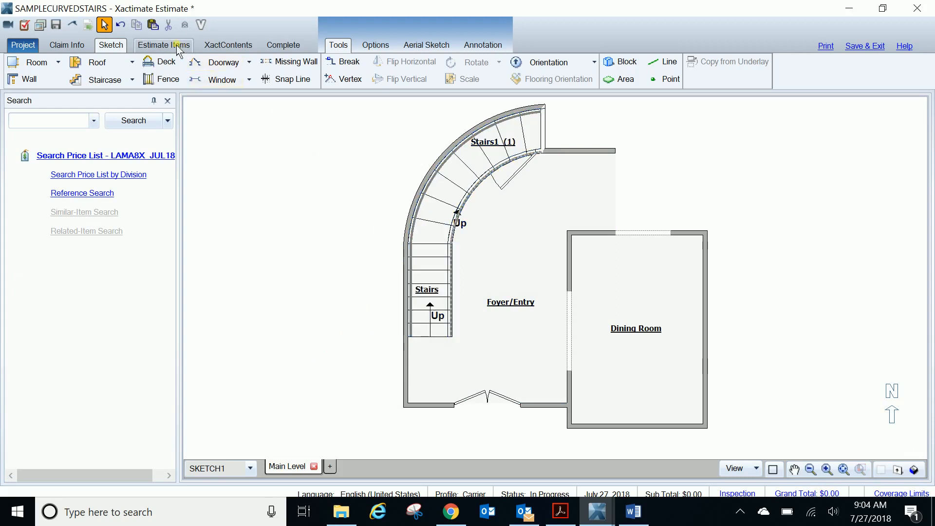
Show Estimate Items and select the Stairs room under Main Level
left_click(164, 45)
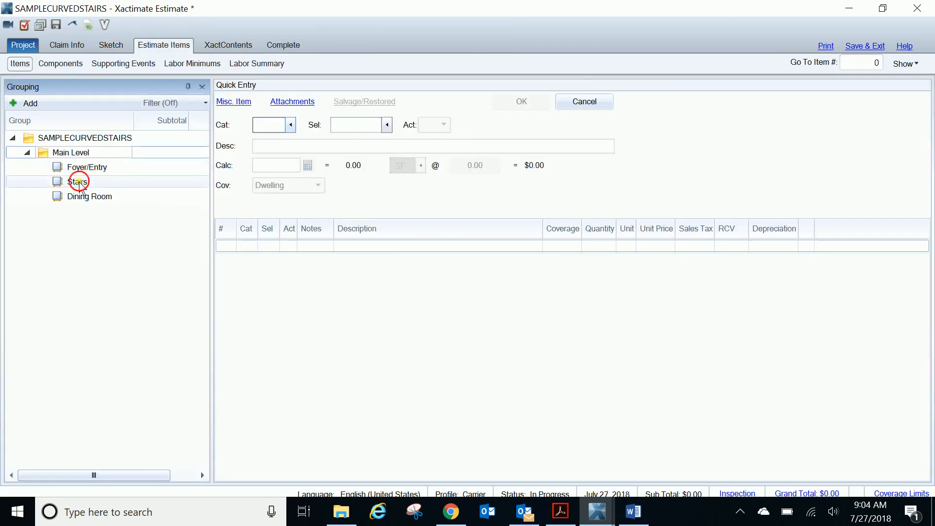
left_click(57, 182)
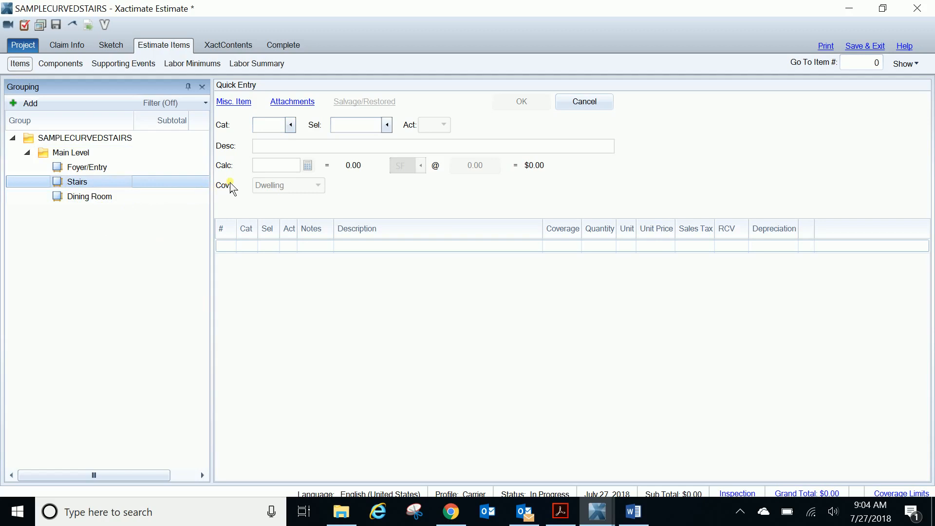
mouse_move(289, 108)
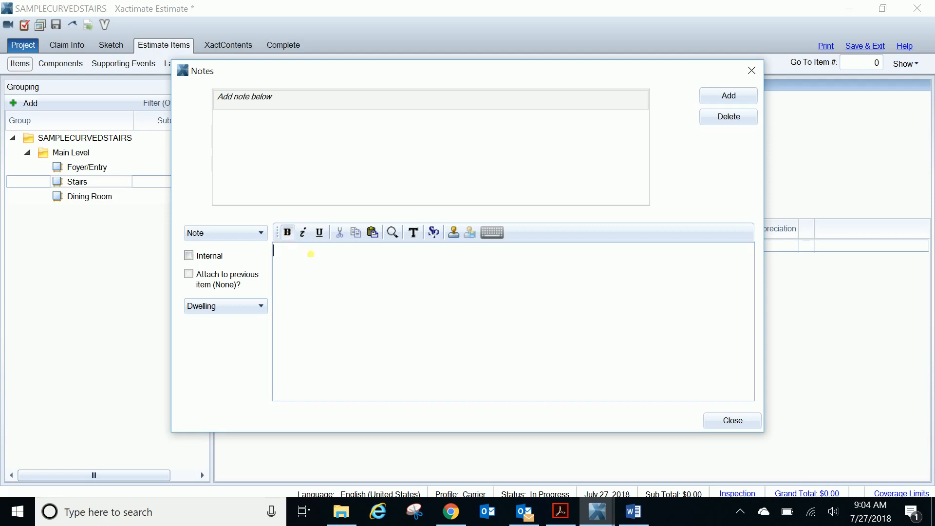
mouse_move(386, 343)
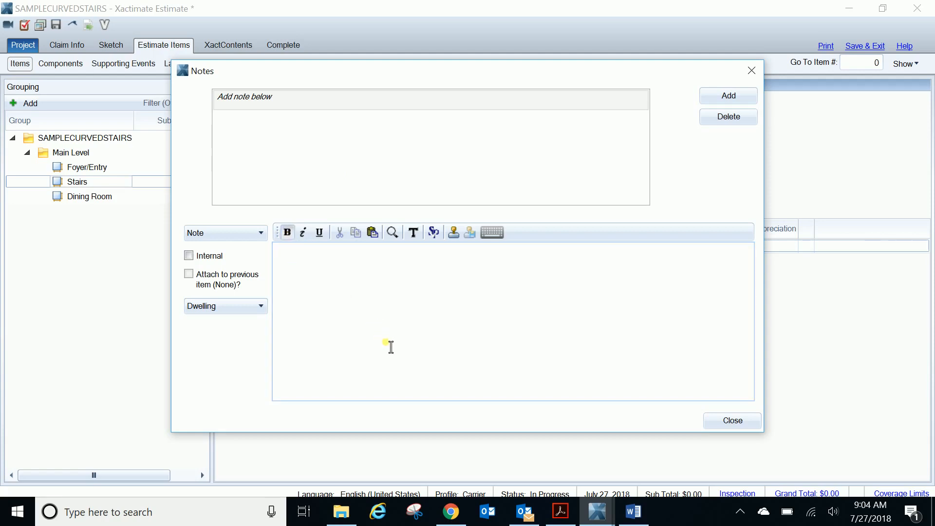
Enter 'ROOM BENEATH THE STAIRS:' as a bold note line for Stairs
type("ROOM BENEATH THE STAIR")
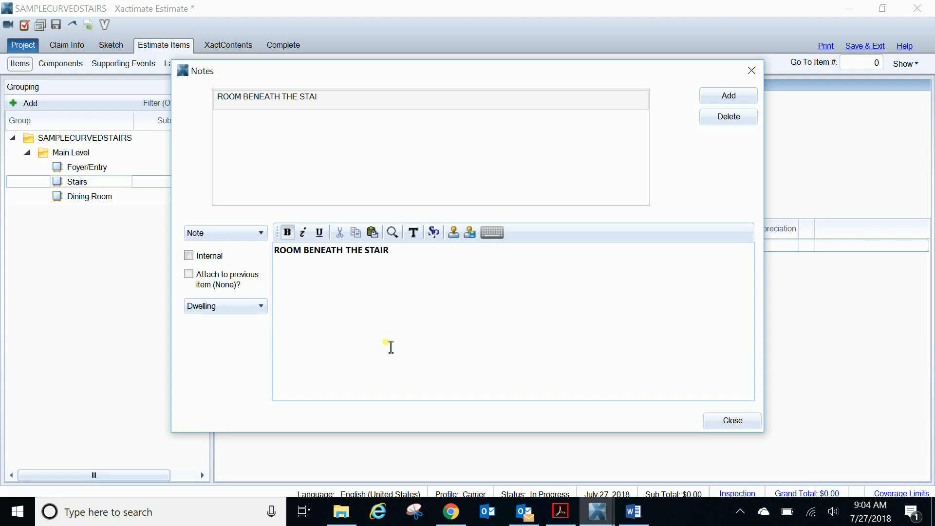
type("S:")
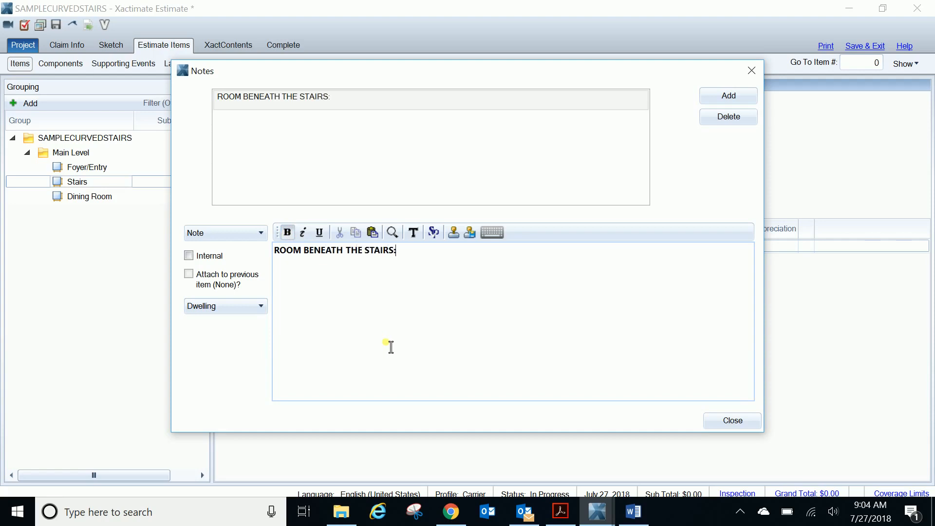
mouse_move(682, 407)
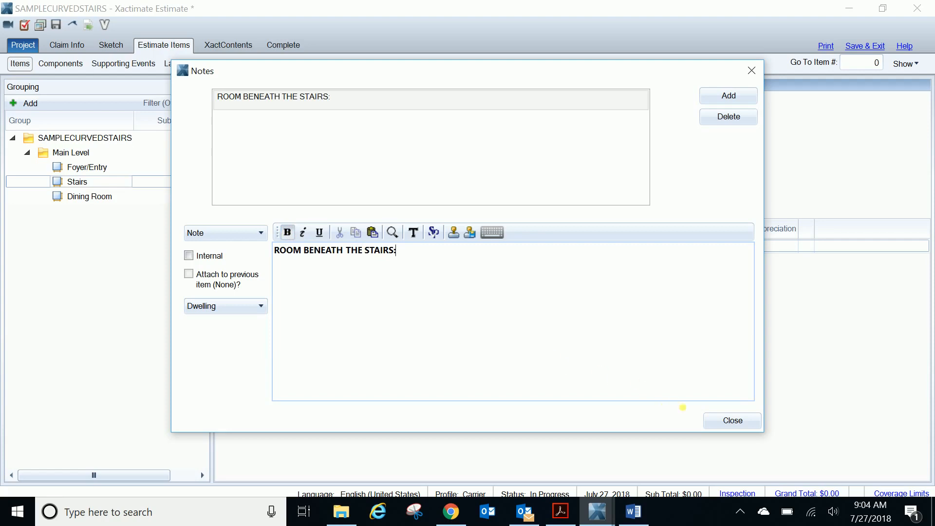
left_click(733, 420)
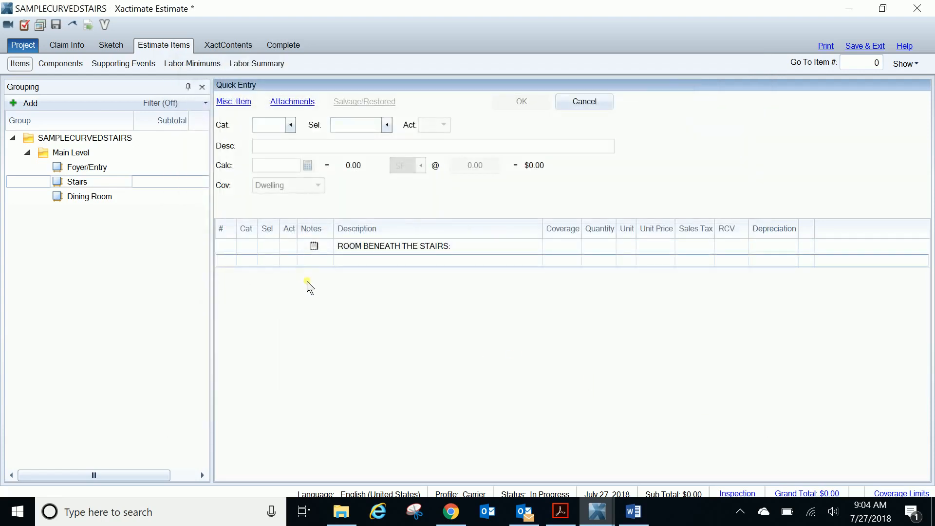
mouse_move(251, 326)
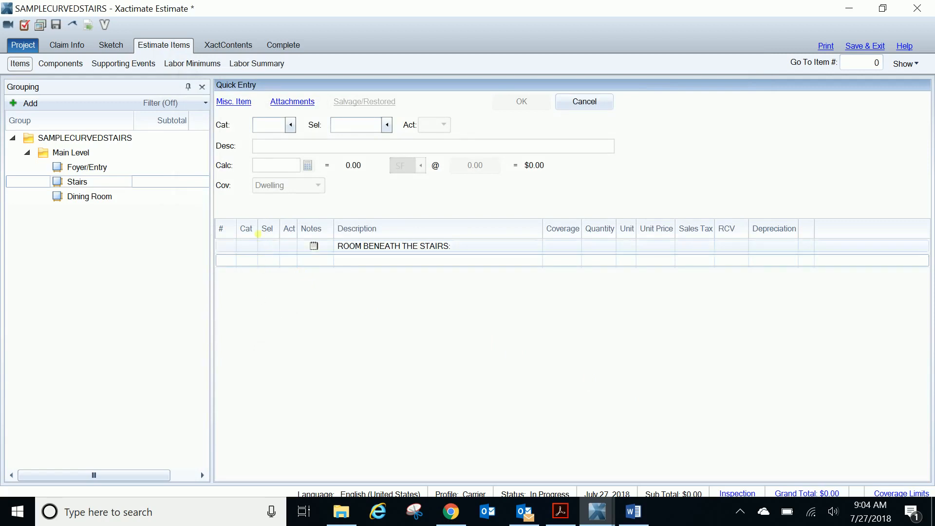
mouse_move(241, 199)
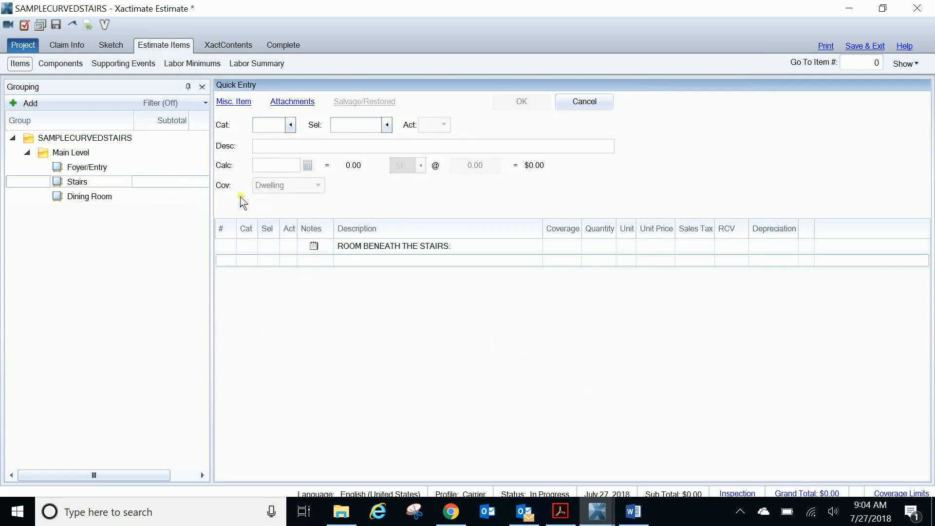
mouse_move(294, 107)
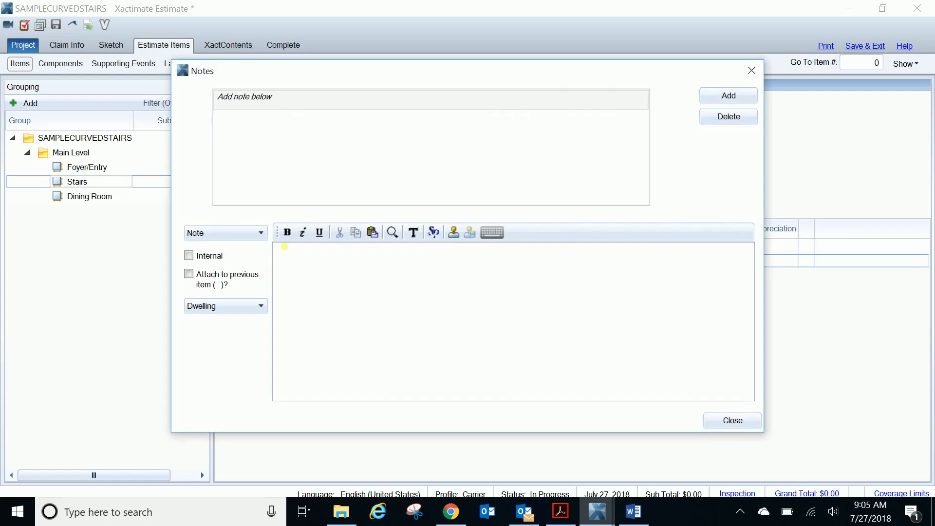
Save 'CEILING:' as a second note line after the first heading
type("CEILING")
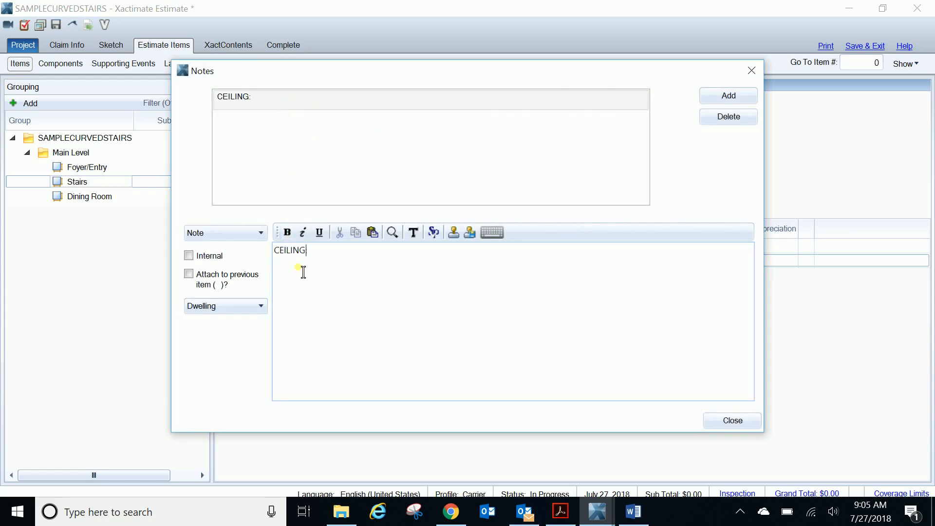
left_click(733, 421)
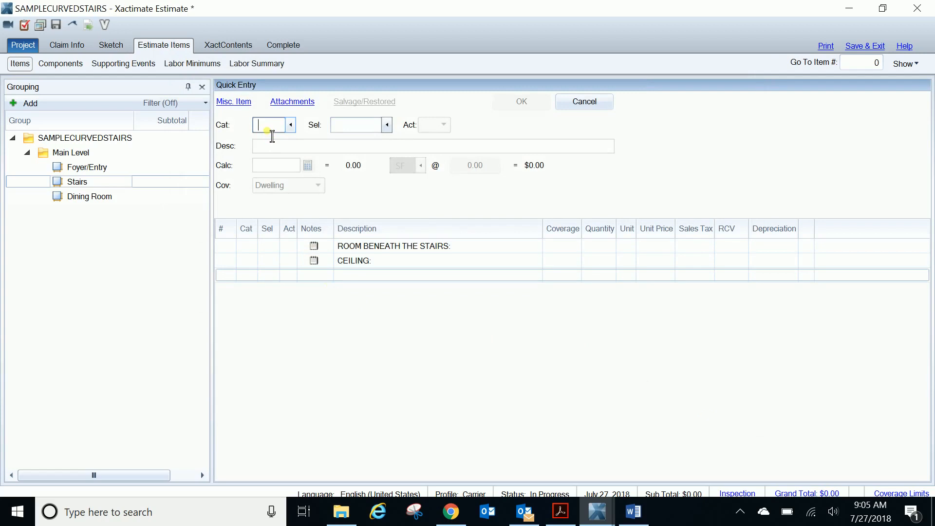
Add a 73.86 SF 1/2" drywall ceiling line item
type("DMO")
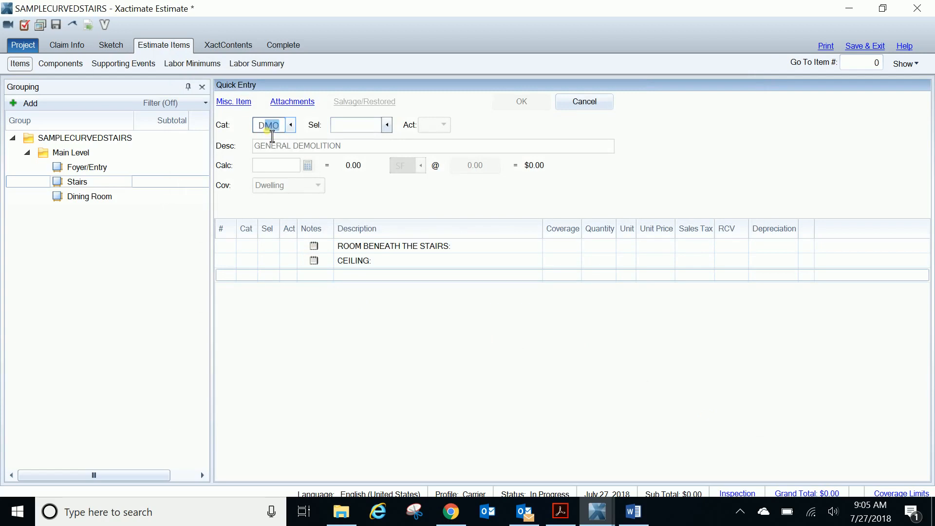
type("DRY")
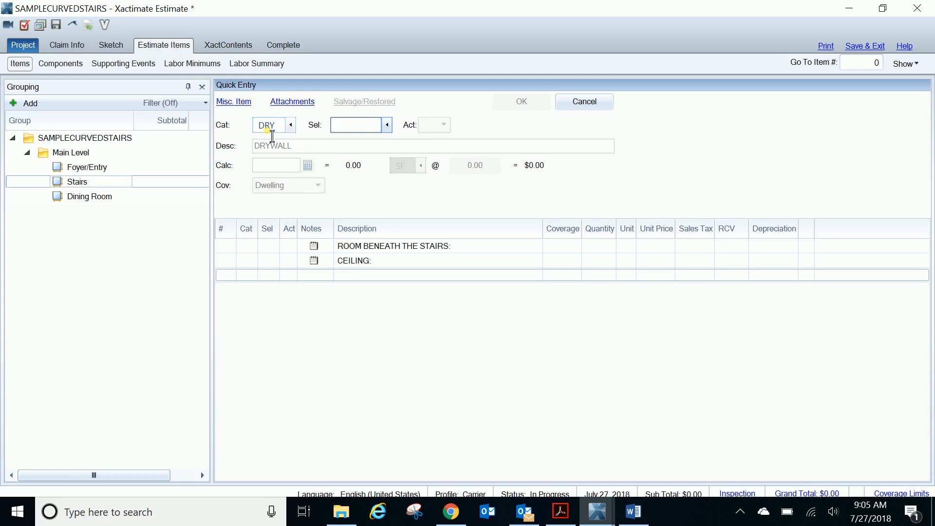
type("1/2")
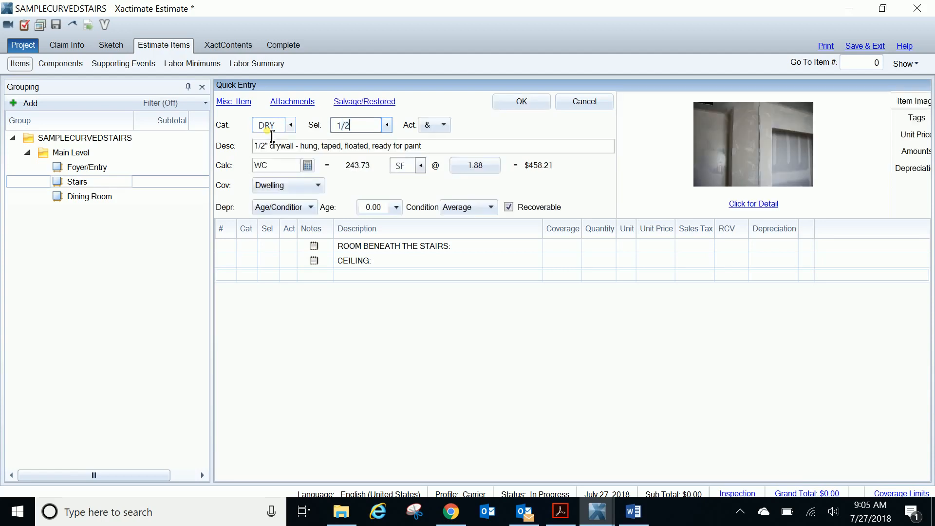
left_click(276, 166)
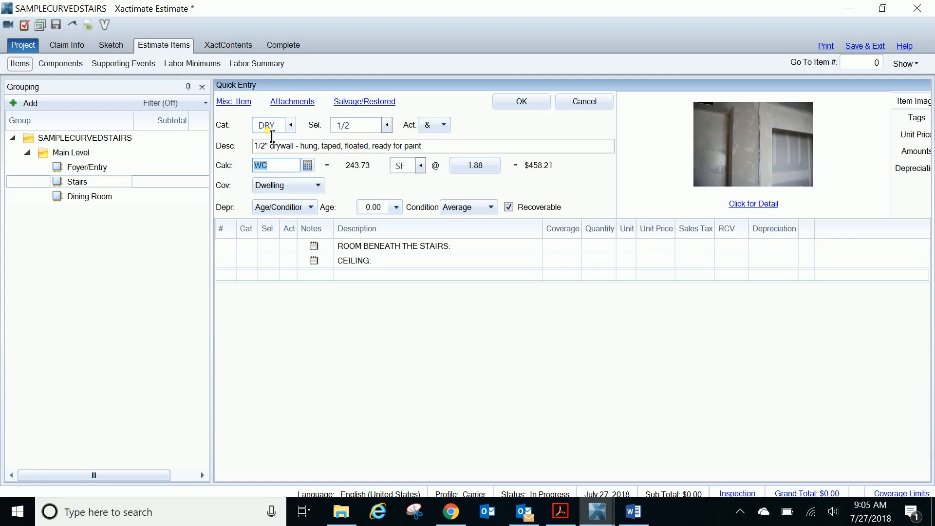
type("C")
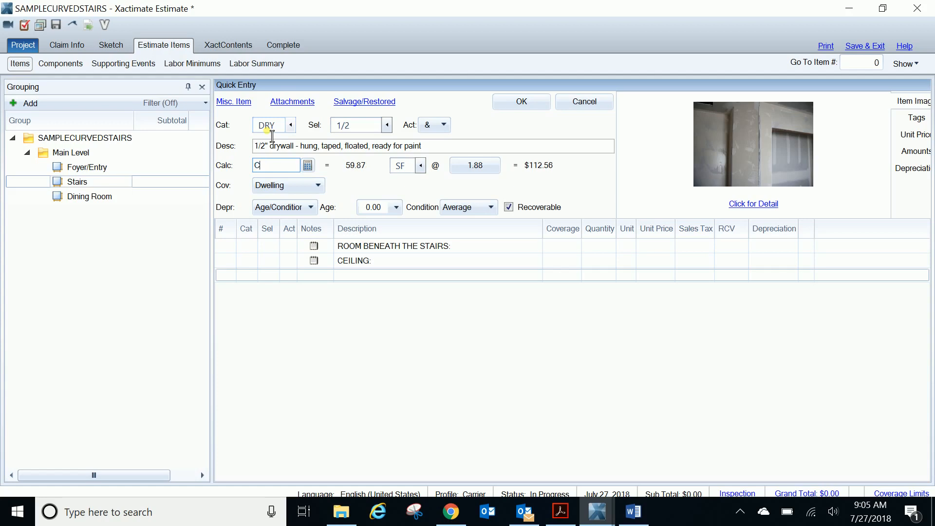
type("BS")
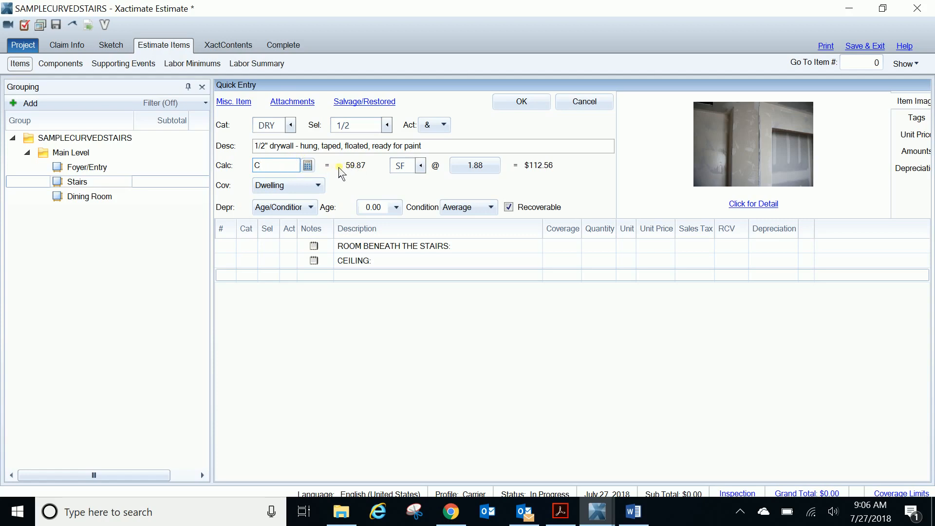
mouse_move(293, 176)
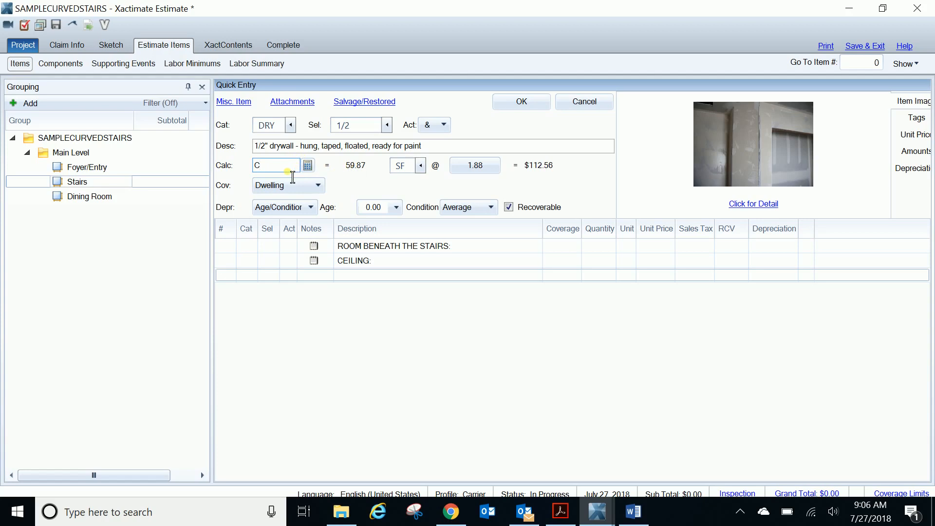
type("BS")
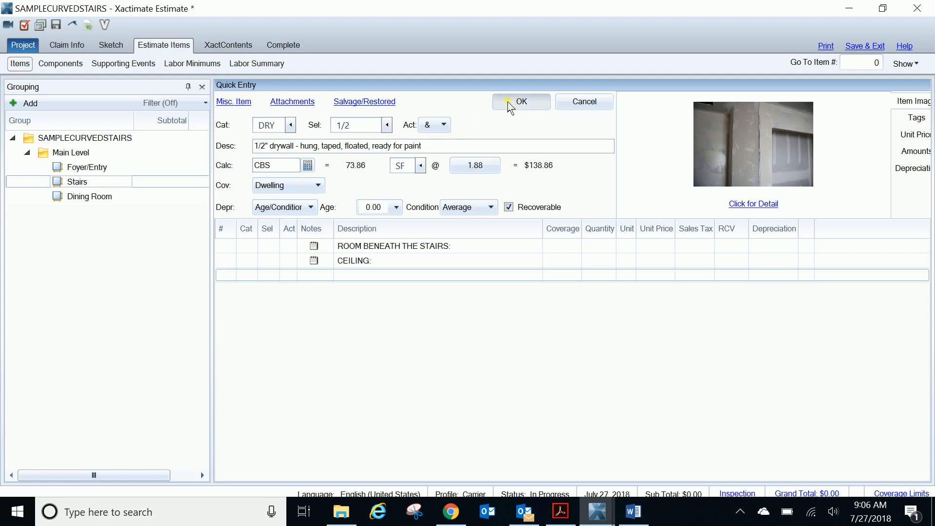
left_click(521, 101)
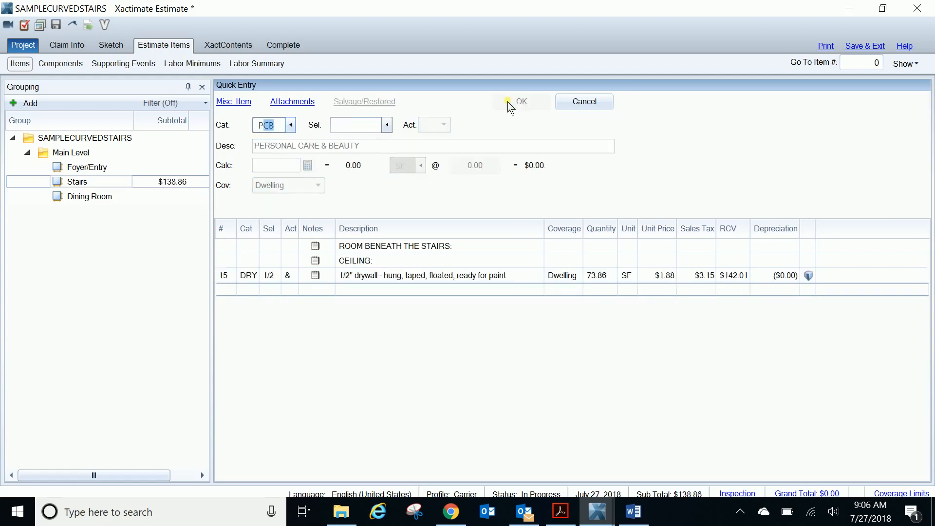
Add a 73.86 SF seal/prime-then-paint line item for the ceiling
type("PNT")
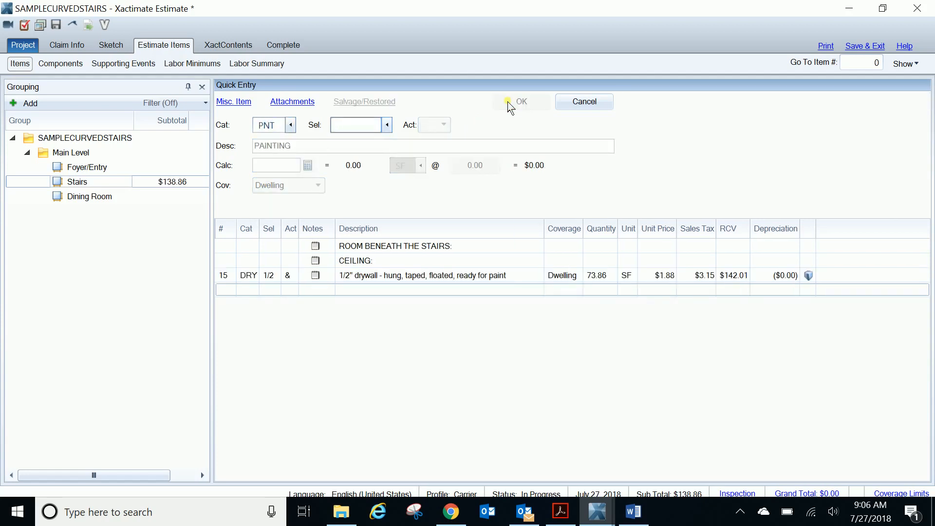
left_click(354, 125)
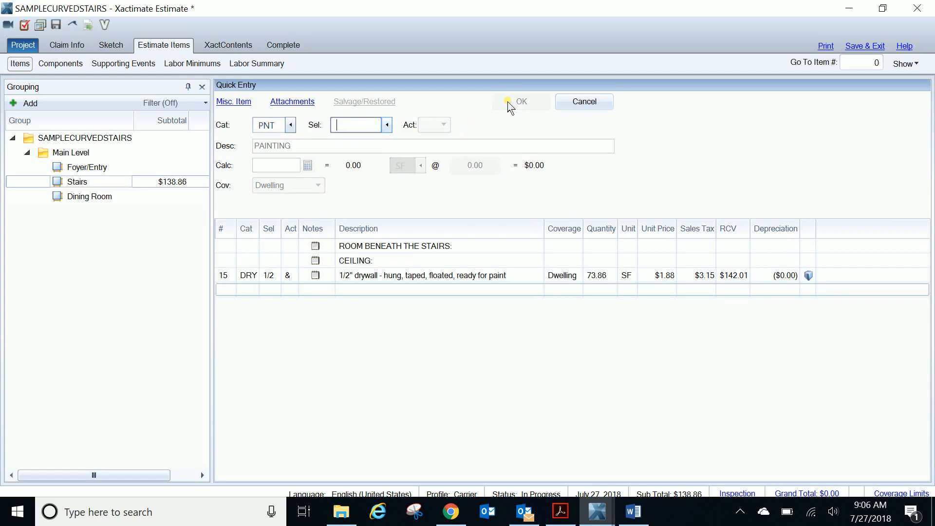
type("SP")
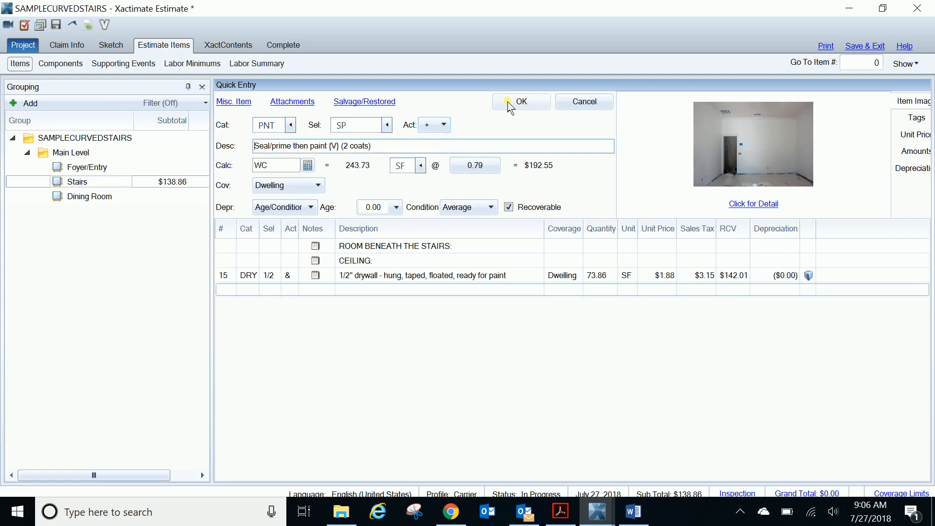
type("the walls and ceiling")
left_click(282, 165)
type("BS")
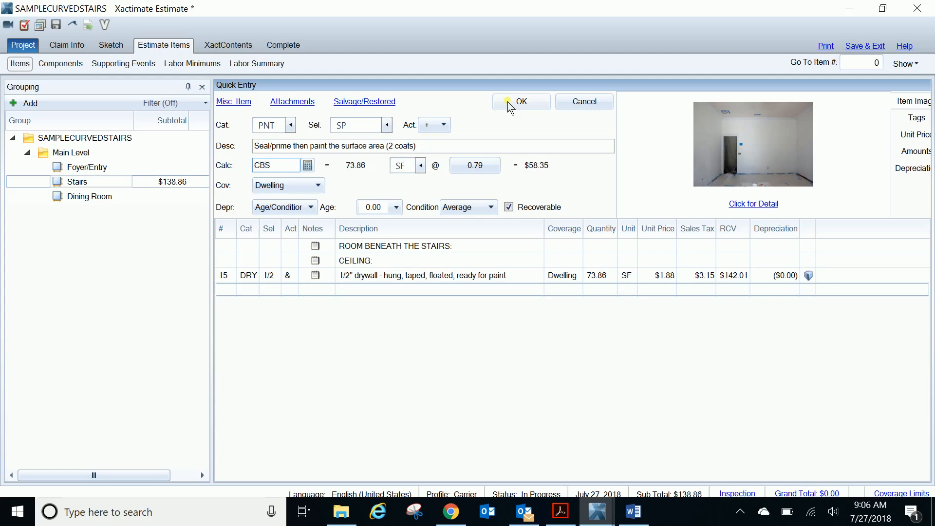
left_click(521, 102)
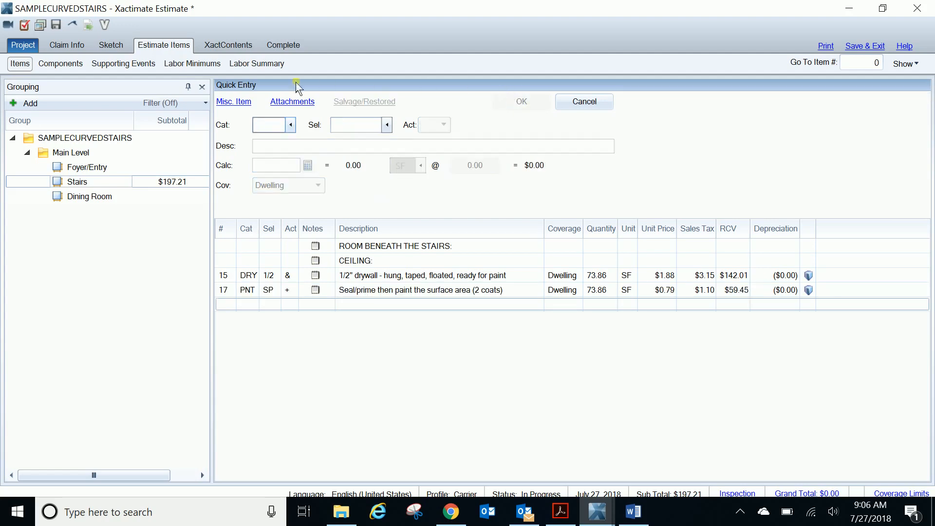
Add a 'WALLS:' note heading to the Stairs estimate
left_click(315, 290)
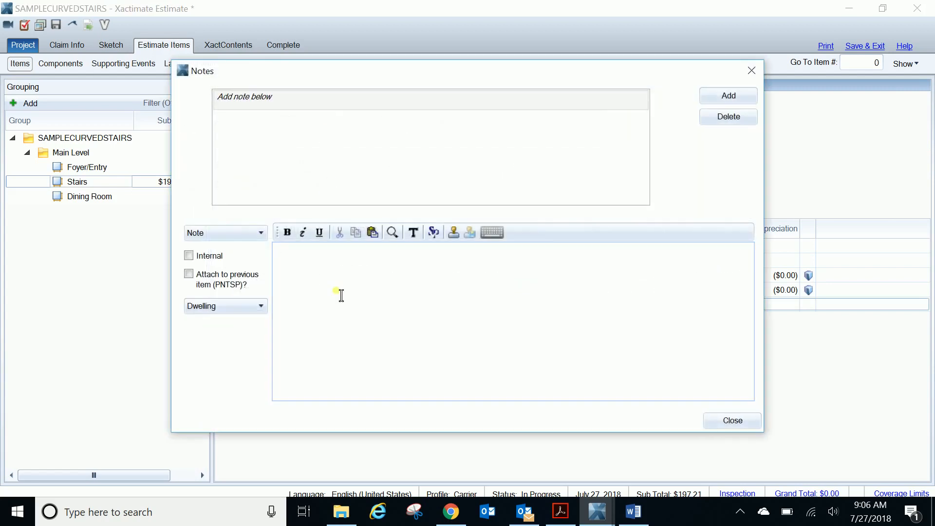
type("WALLS")
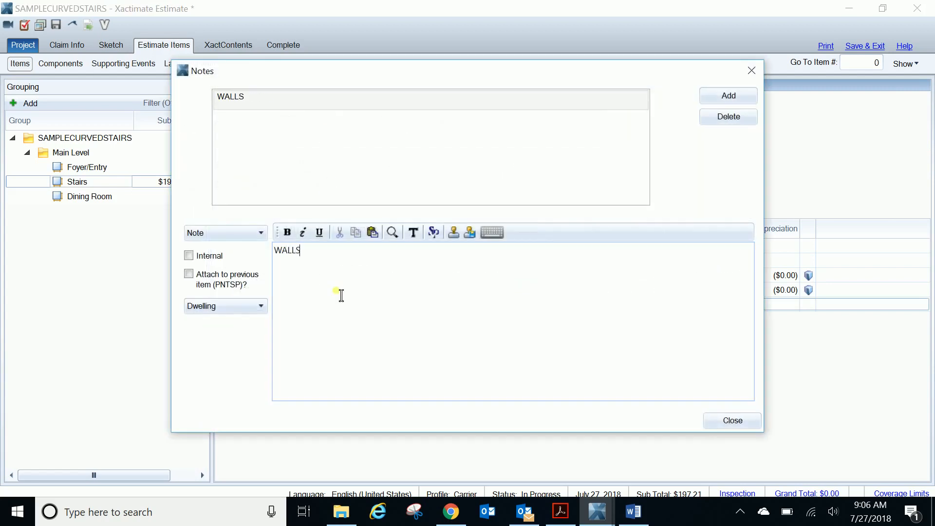
left_click(733, 420)
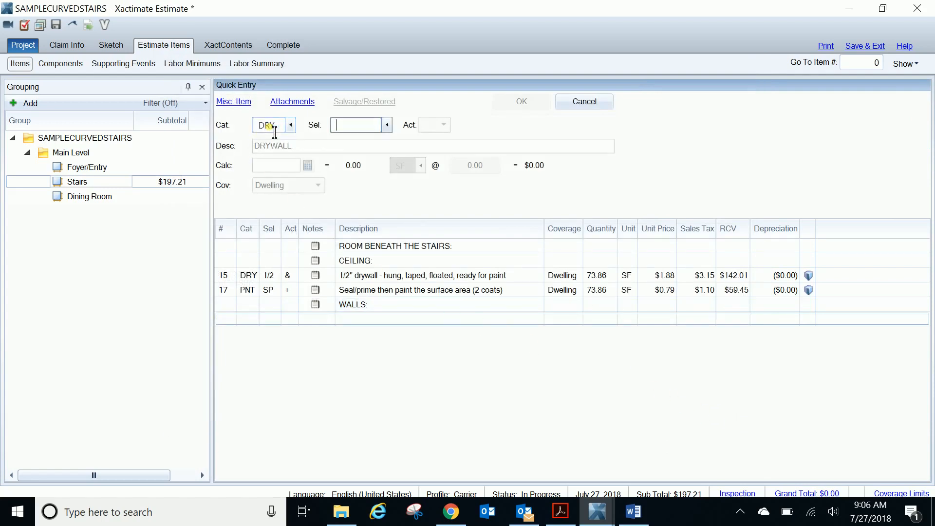
Add 32 SF of 1/2" drywall, accepting the duplicate, plus 231.39 SF wall paint
type("1/2")
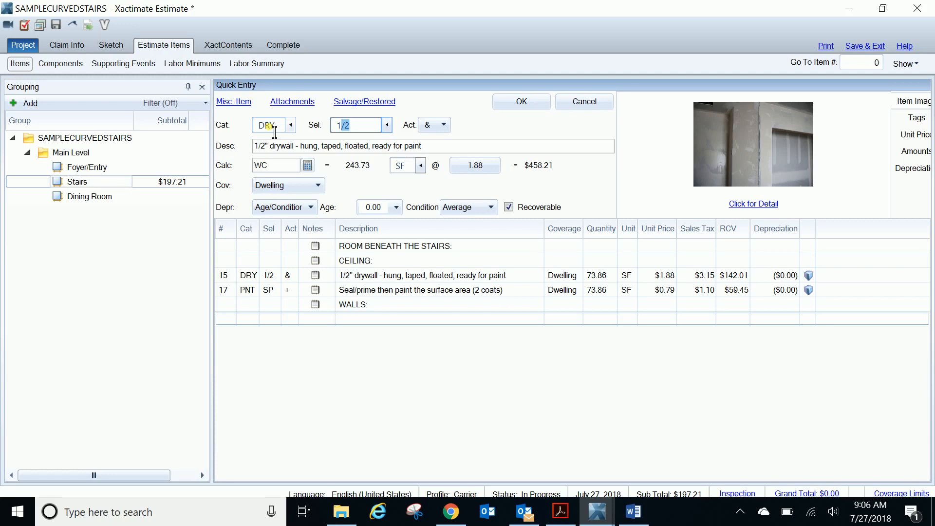
type("32")
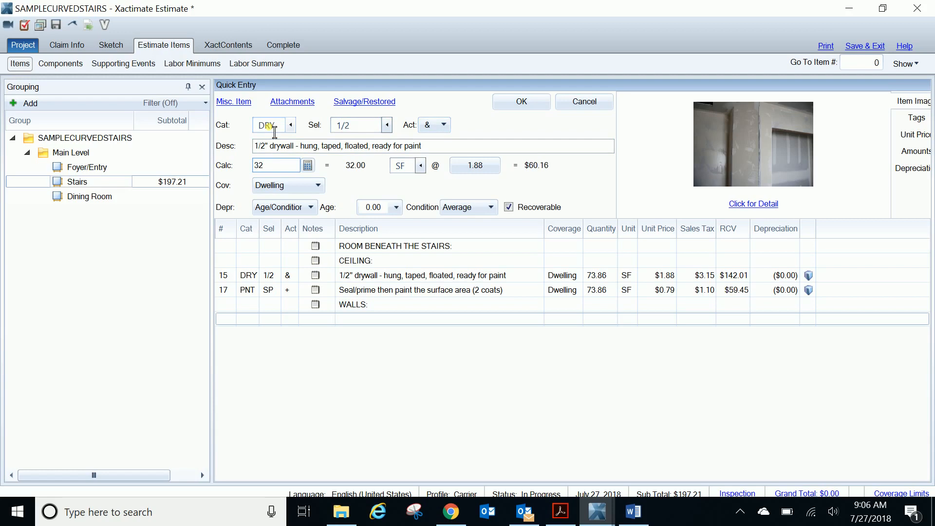
left_click(522, 101)
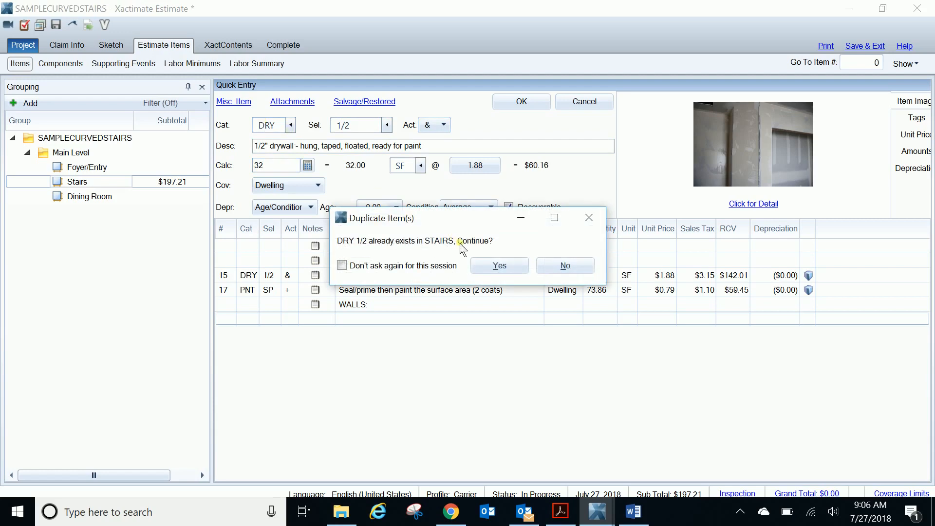
left_click(499, 265)
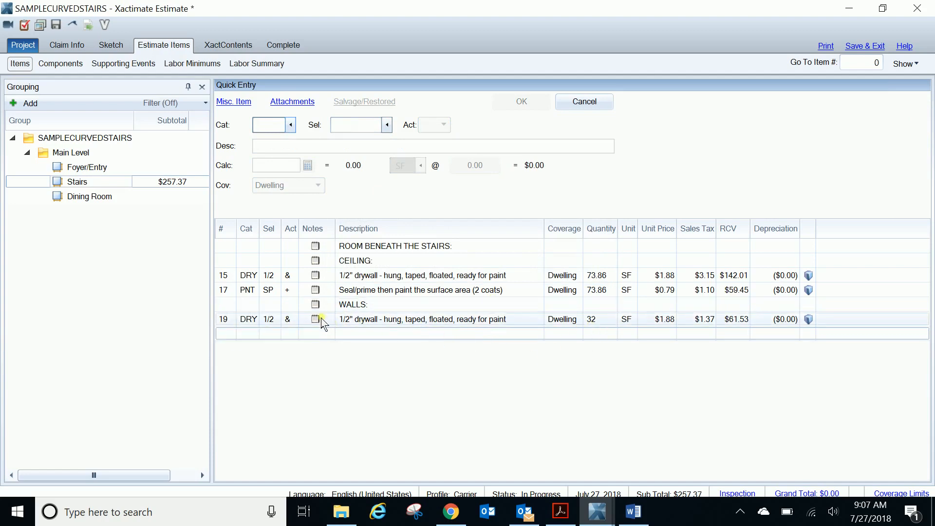
mouse_move(315, 319)
type("W")
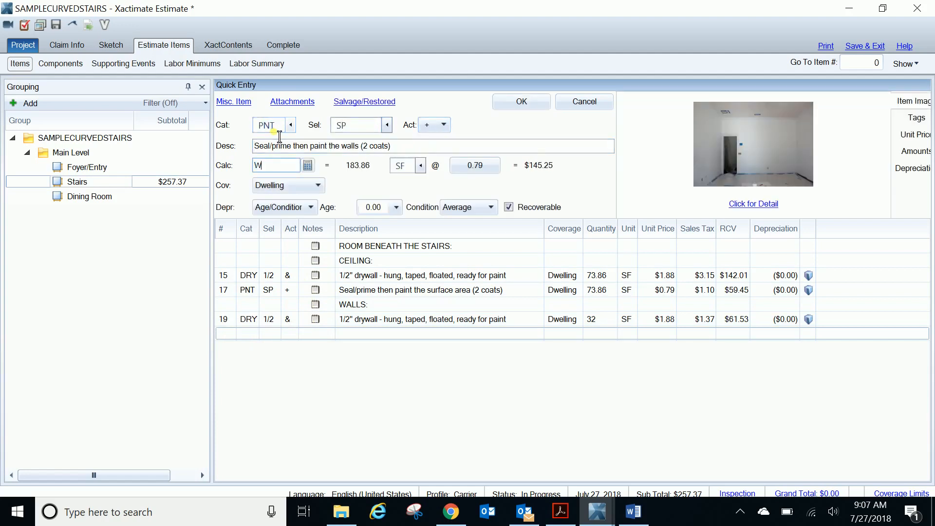
type("BS")
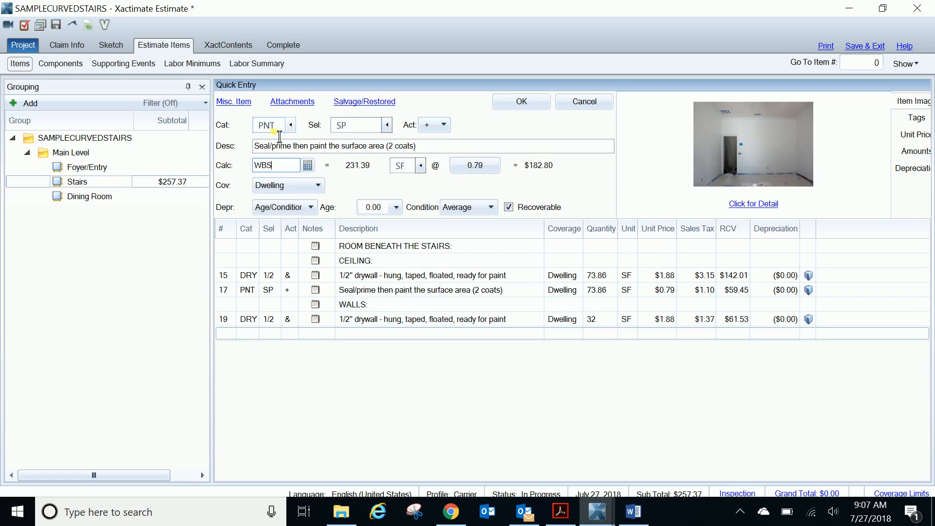
left_click(521, 101)
type("P")
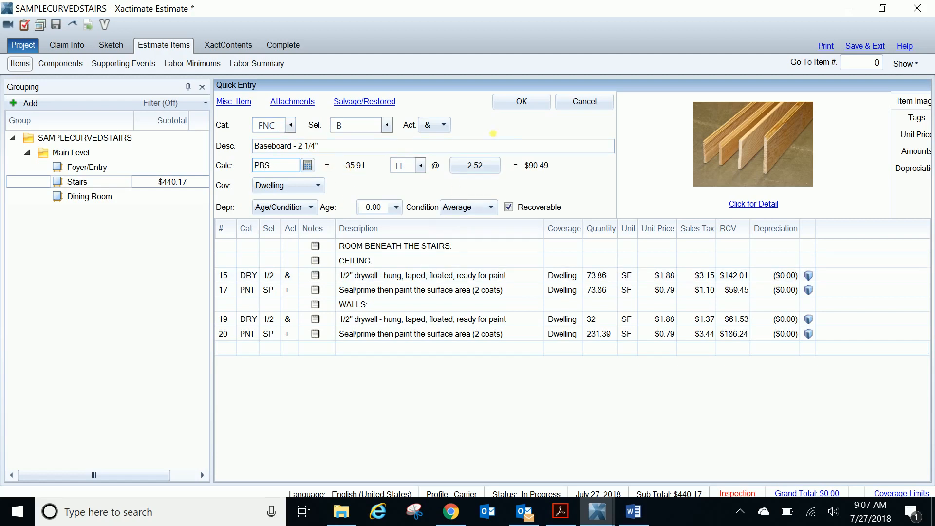
Add 35.91 LF of 2 1/4" baseboard and its two-coat seal-and-paint line
left_click(521, 101)
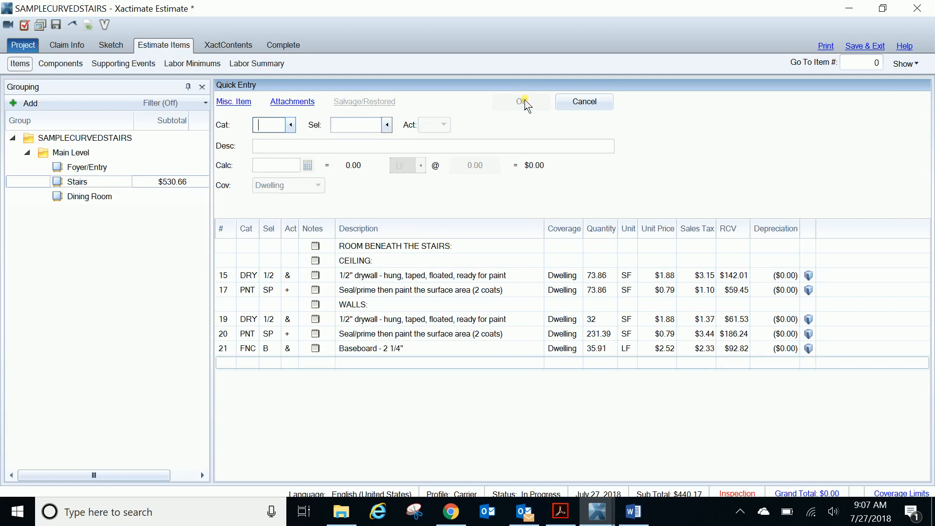
type("PNL")
left_click(356, 126)
type("B")
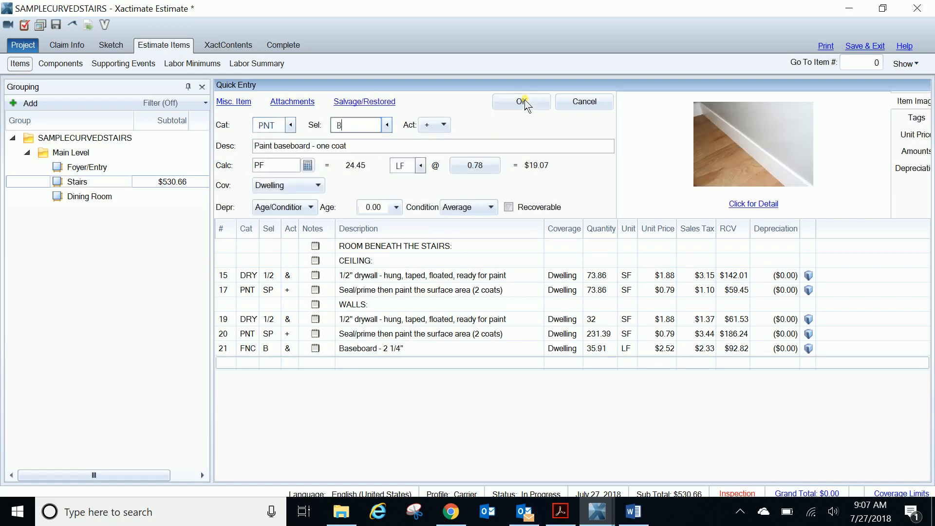
type("1SP")
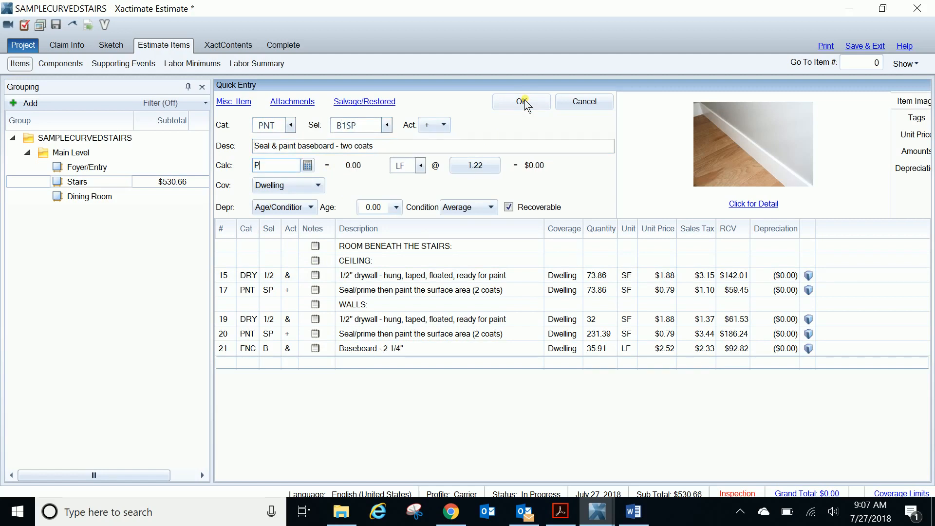
type("BS")
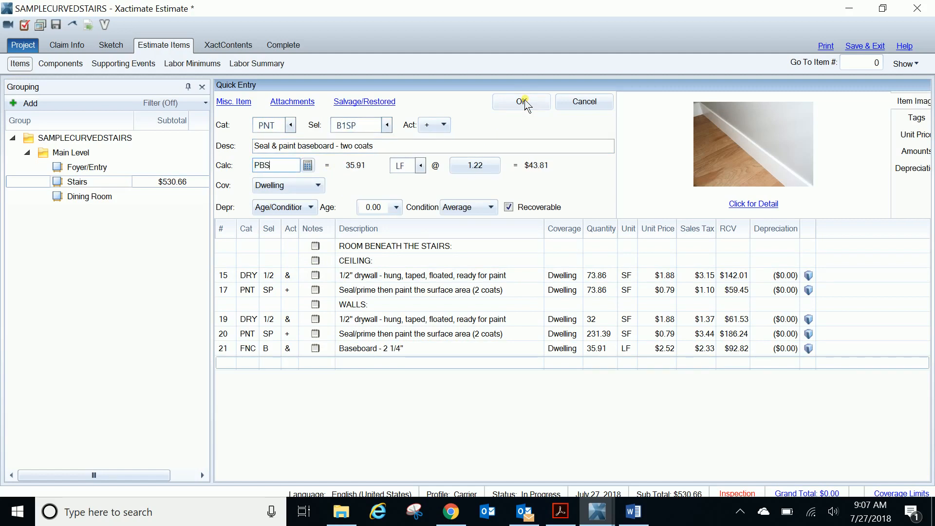
left_click(521, 102)
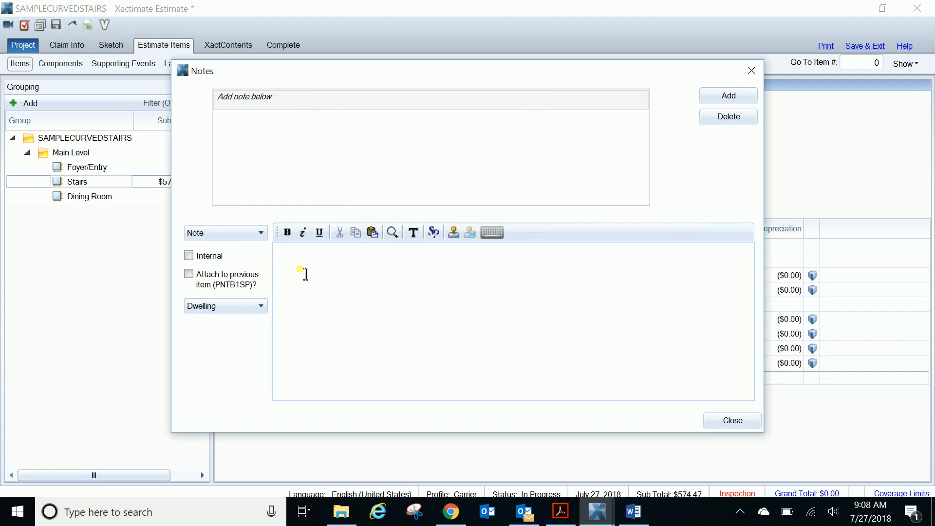
Add a FLOORS heading and a 59.87 SF FCC PAD carpet pad line calculated from FBS
type("FLOORS")
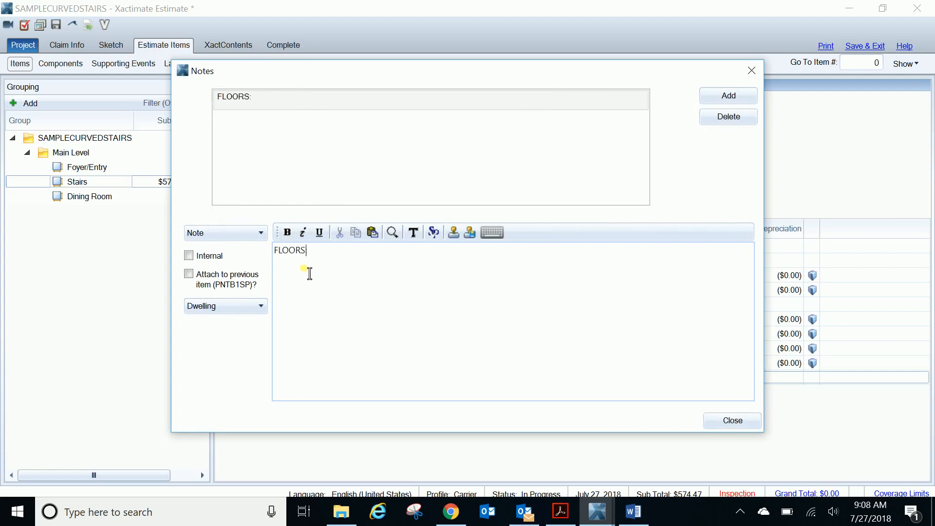
left_click(733, 420)
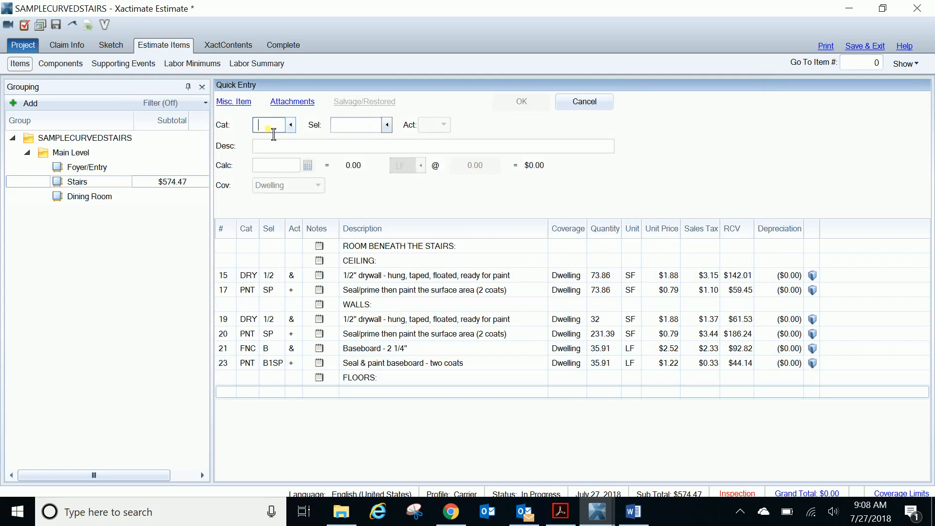
type("FCC")
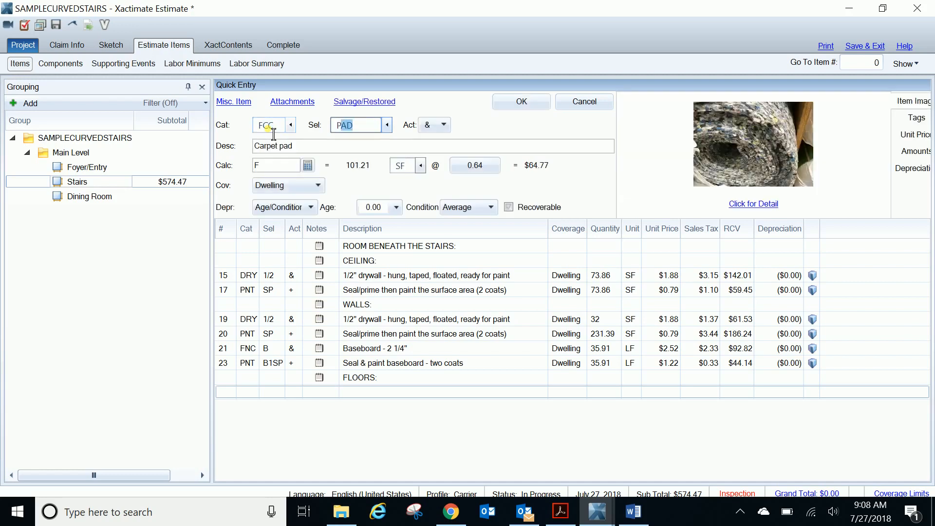
left_click(508, 207)
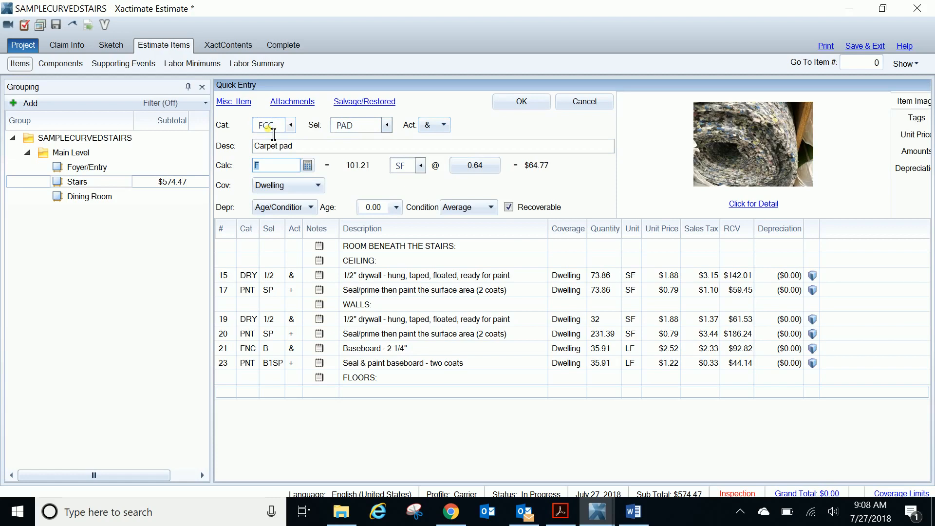
type("BS")
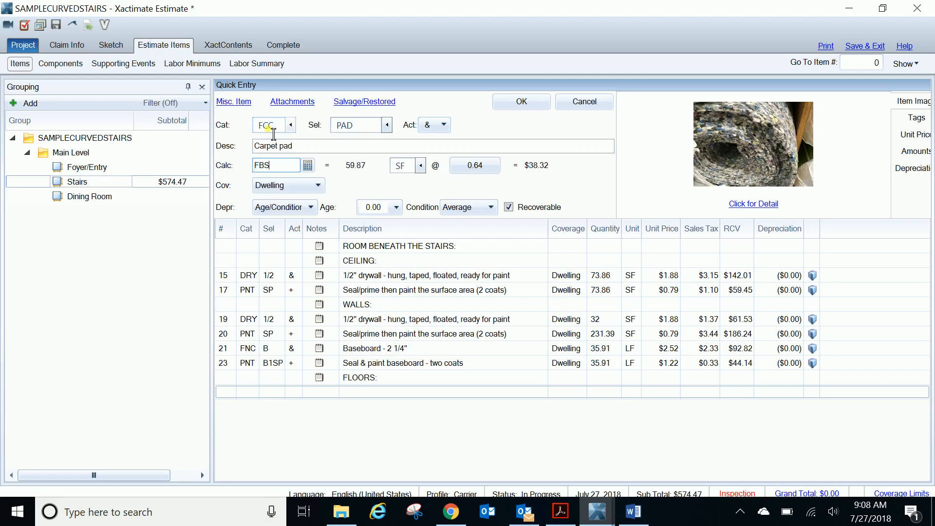
left_click(521, 101)
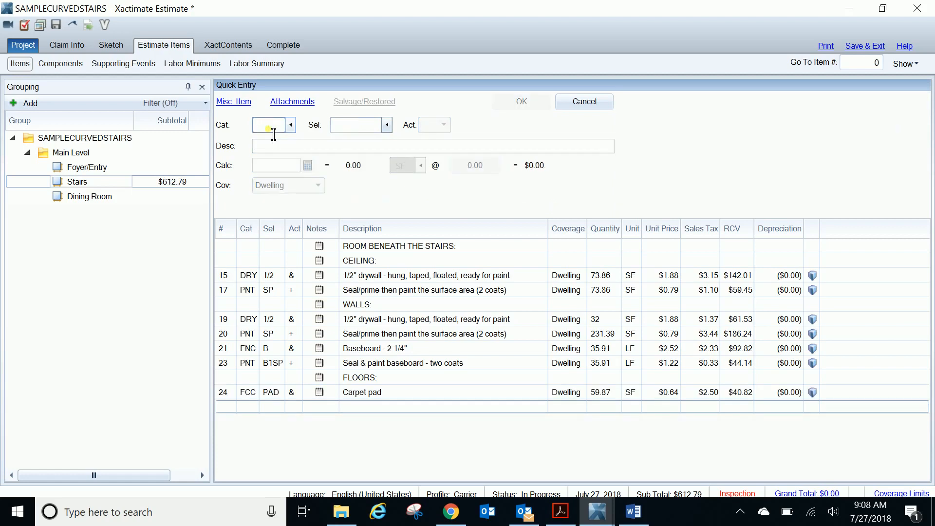
Add a 59.87 SF FCC AV carpet line calculated from FBS
type("FCC")
left_click(361, 126)
type("AV")
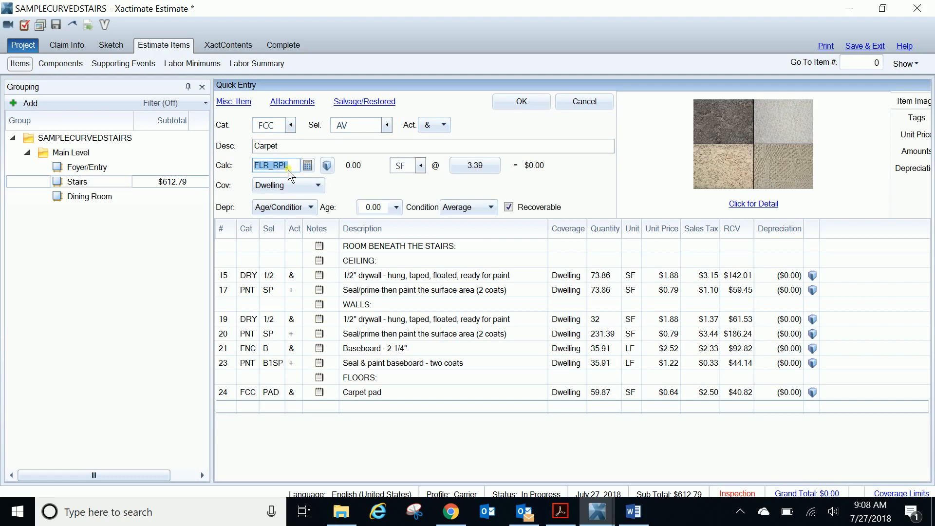
mouse_move(301, 177)
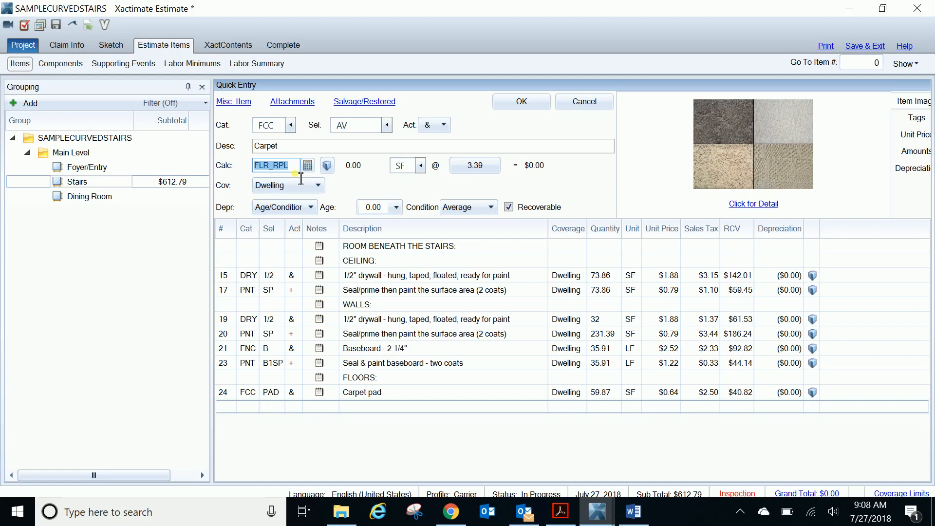
type("FBS")
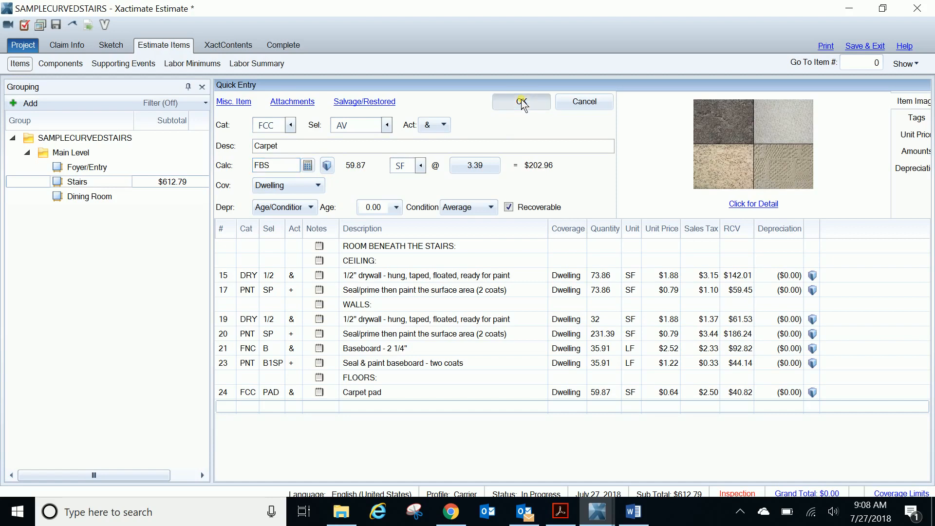
left_click(521, 101)
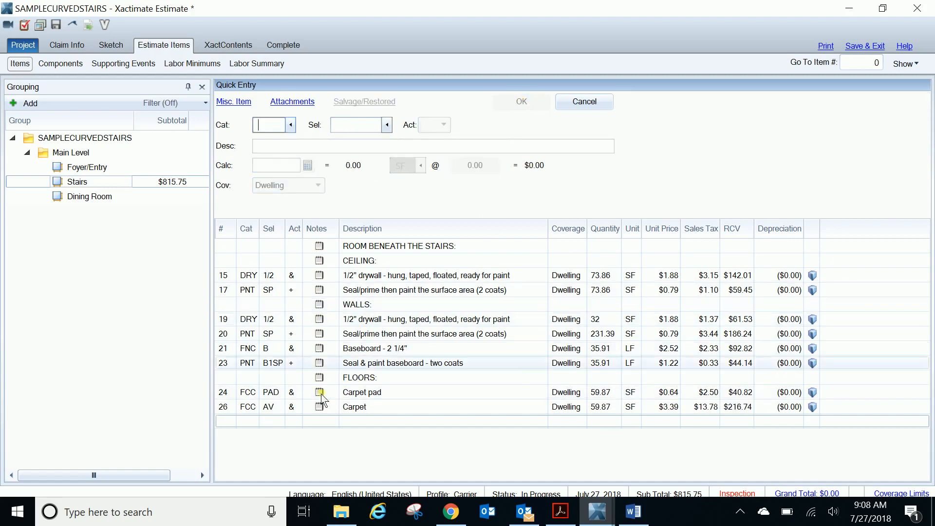
mouse_move(597, 511)
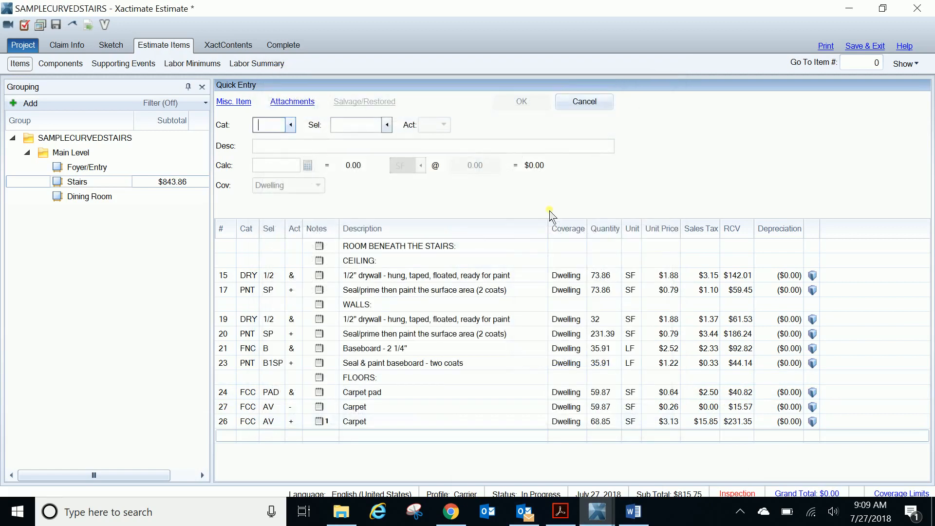
Open the FCC AV carpet line to split it into removal and 15% waste replacement
left_click(373, 407)
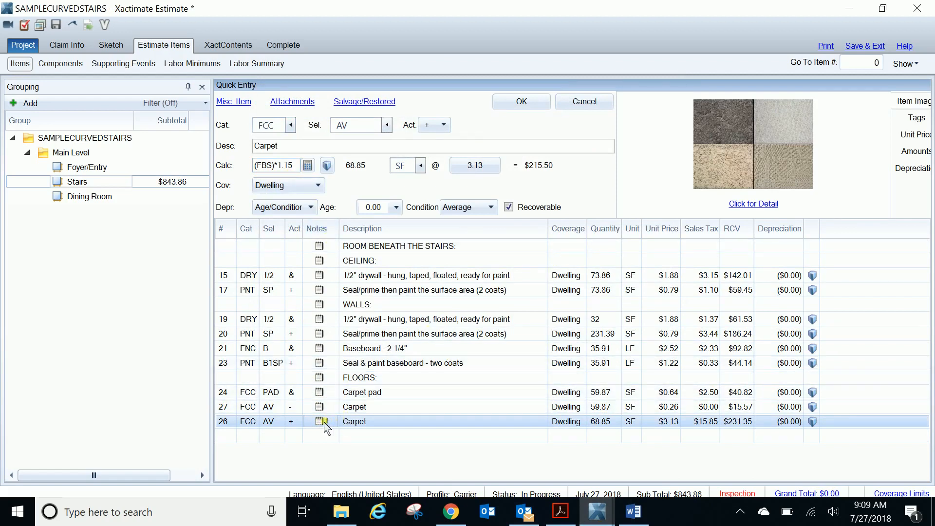
mouse_move(321, 422)
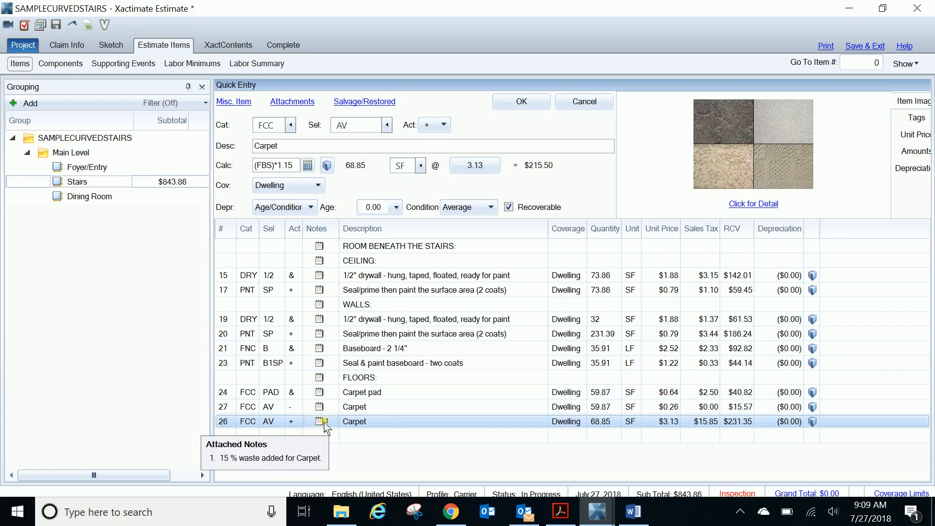
mouse_move(354, 462)
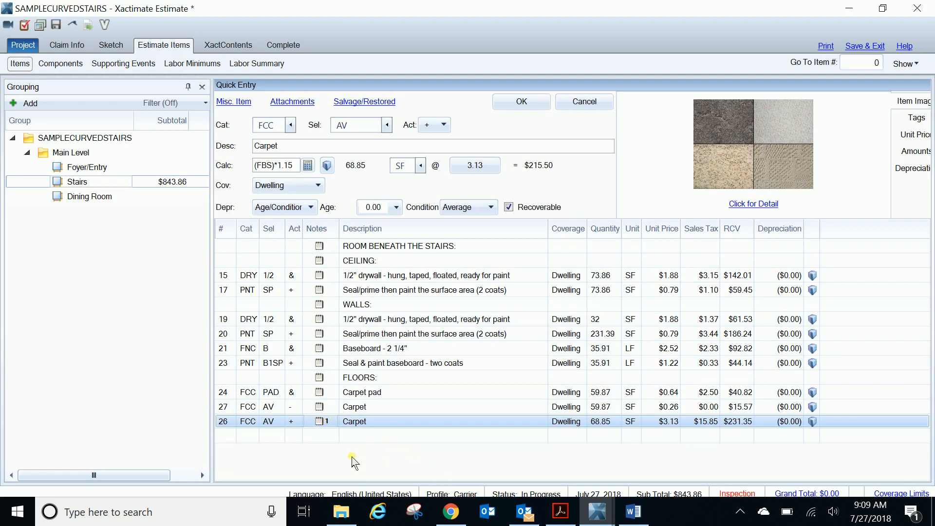